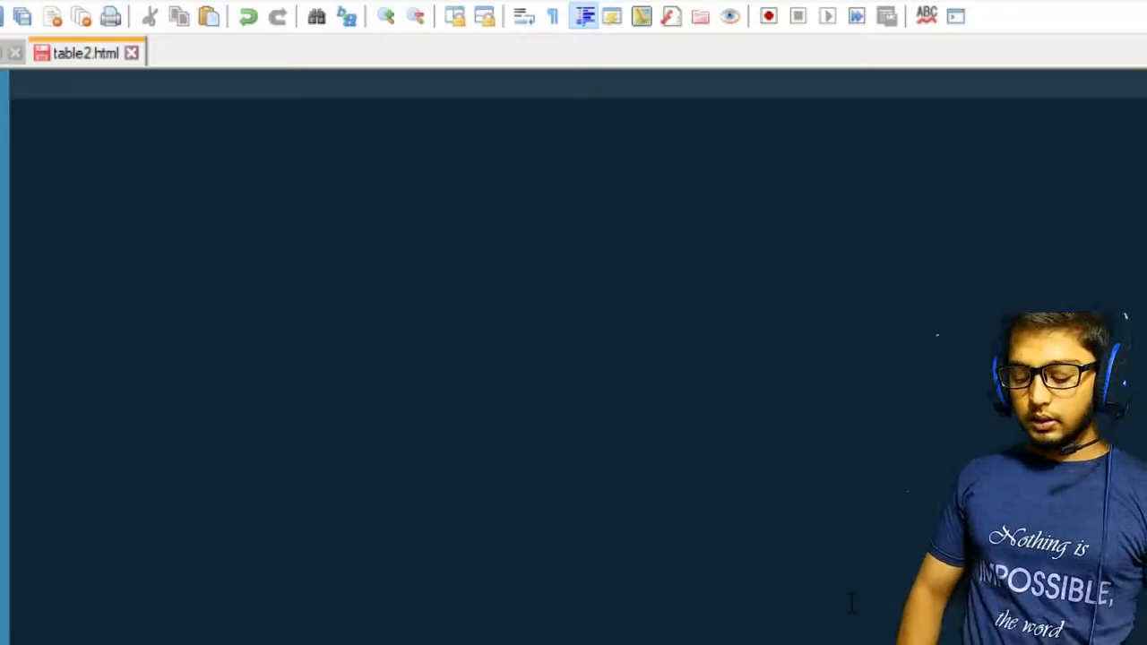
# - Write the doctype, the html element and an empty head section
pyautogui.write('<!')
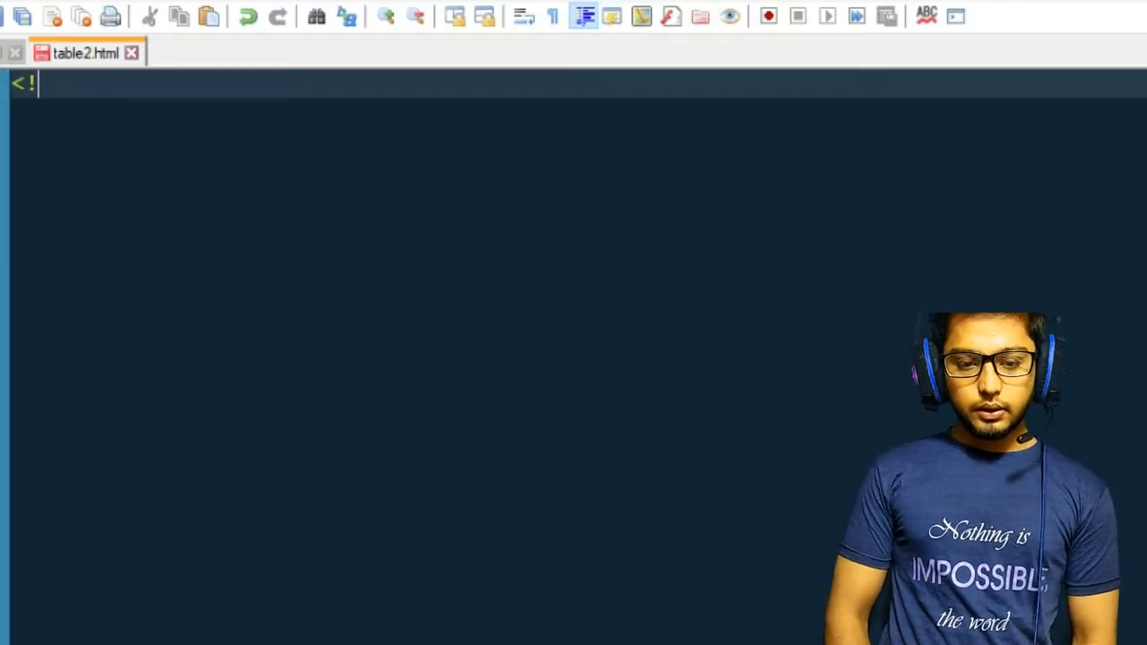
pyautogui.write('Doce')
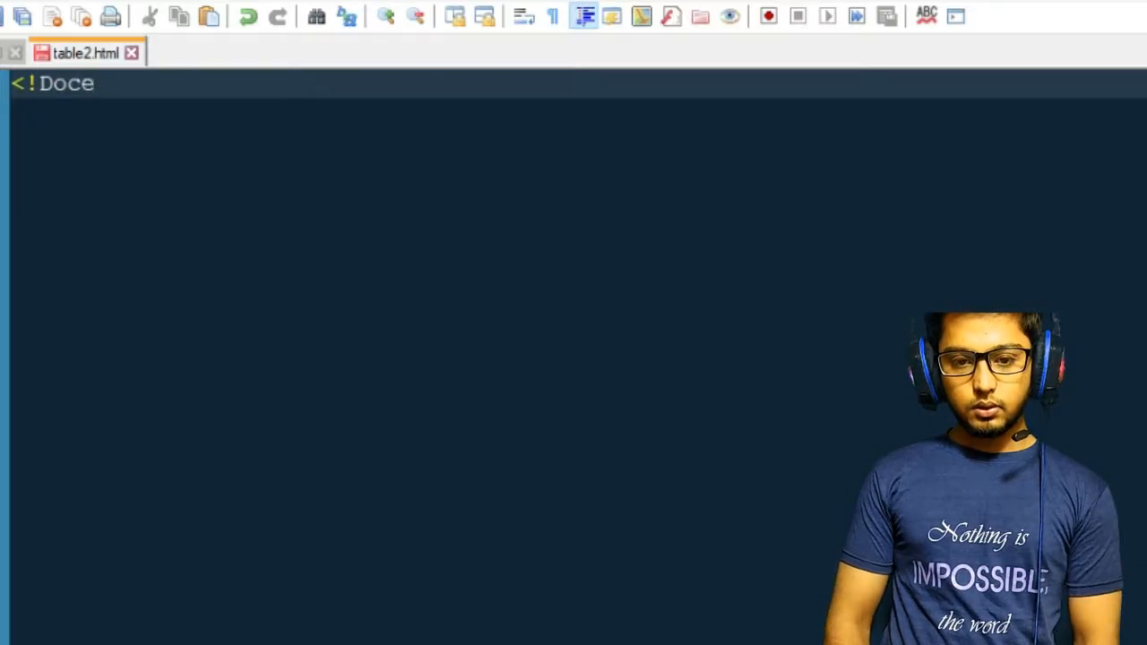
pyautogui.write('type html>')
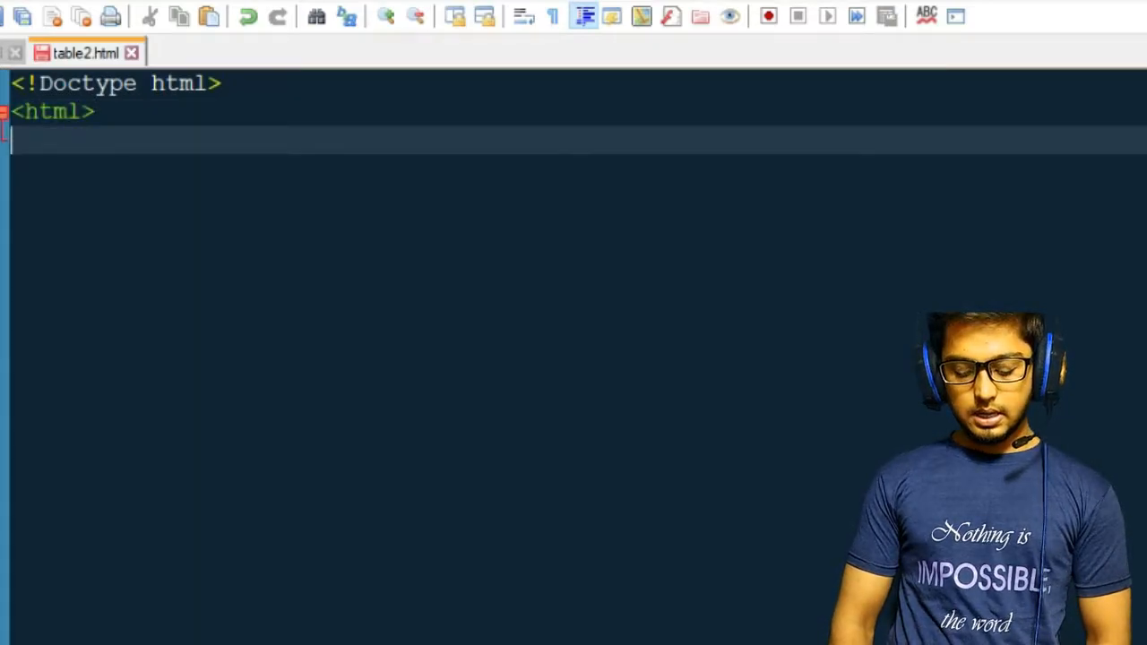
pyautogui.write('</html>')
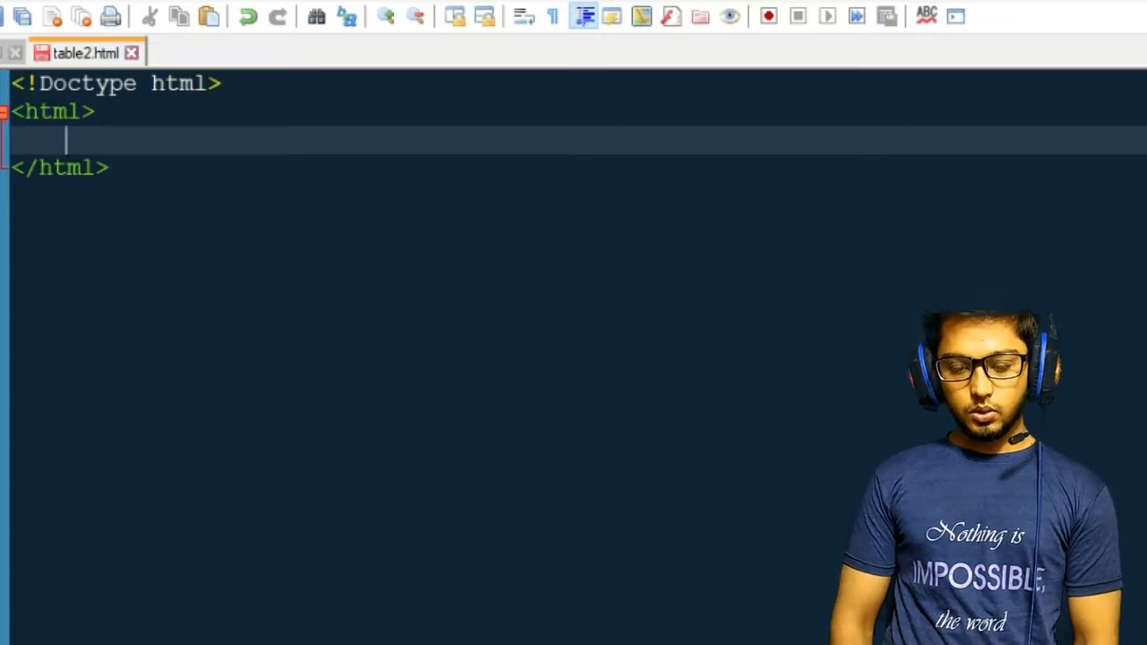
pyautogui.write('<head>')
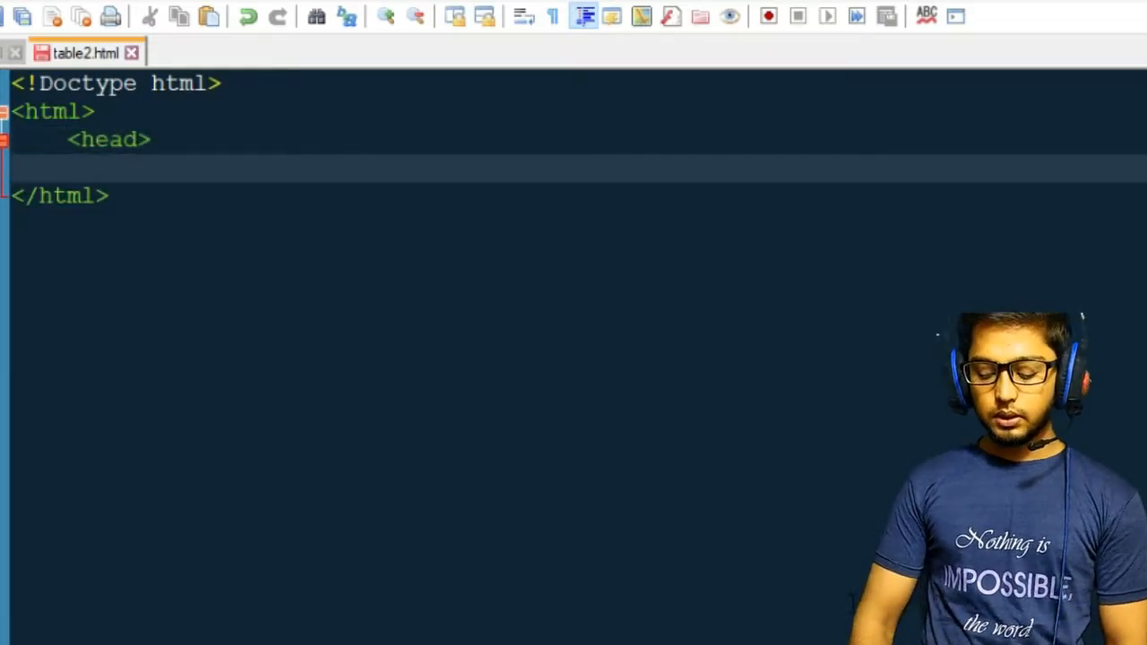
pyautogui.write('</head>')
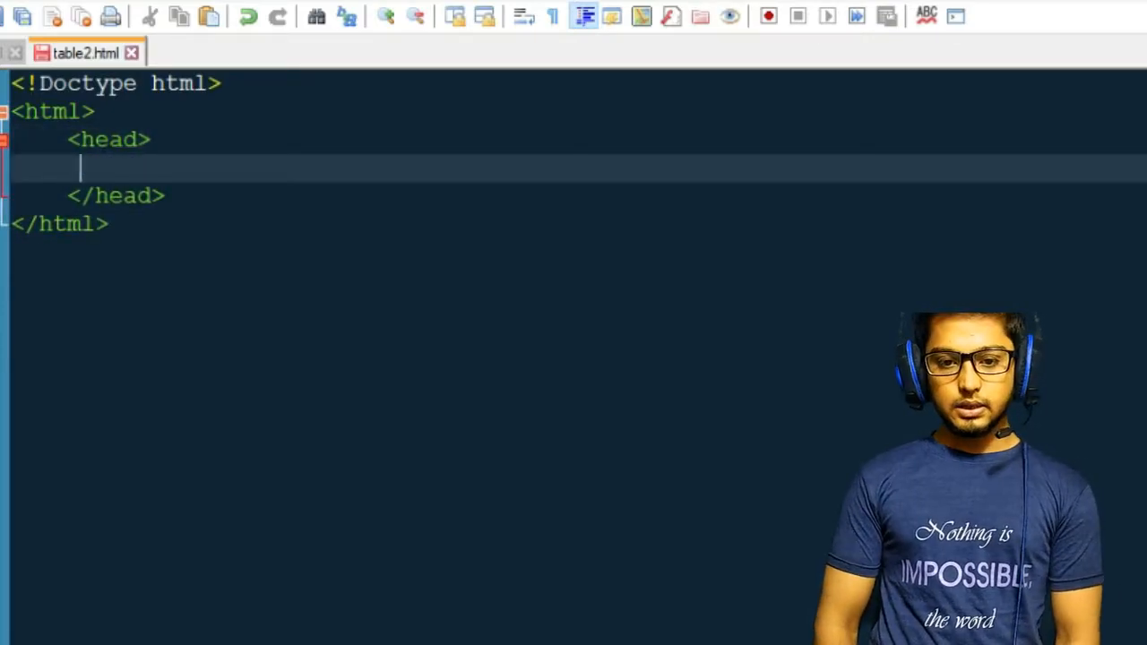
# - Add the title 'This is table implementation' in the head and an opening body tag
pyautogui.write('<title></title>')
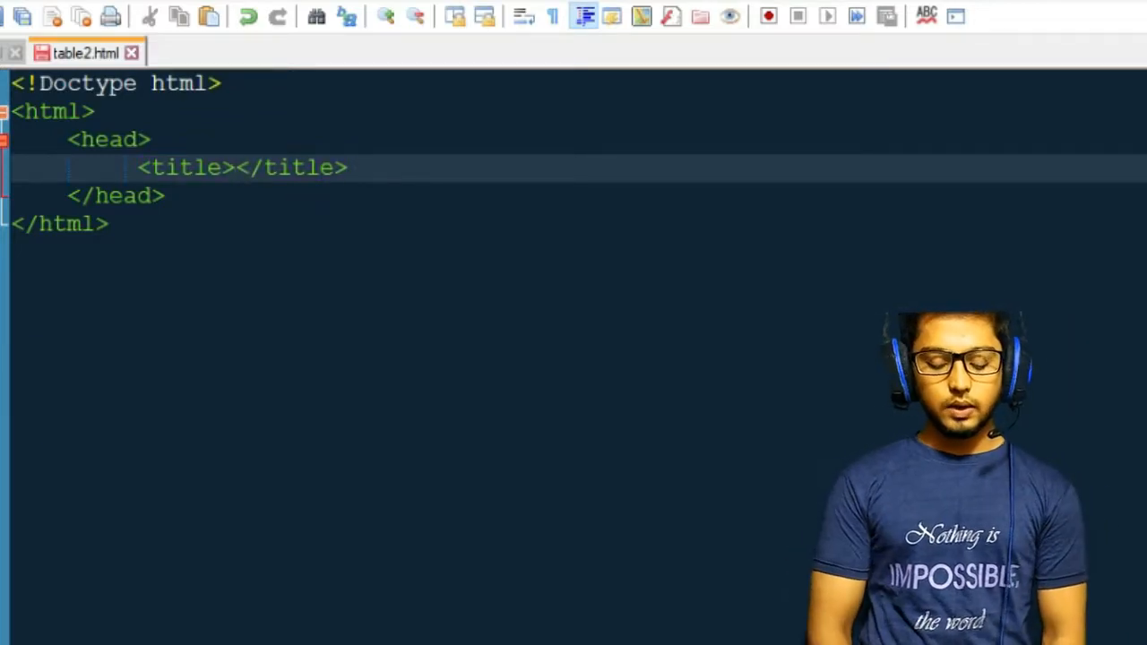
pyautogui.write('This is ta')
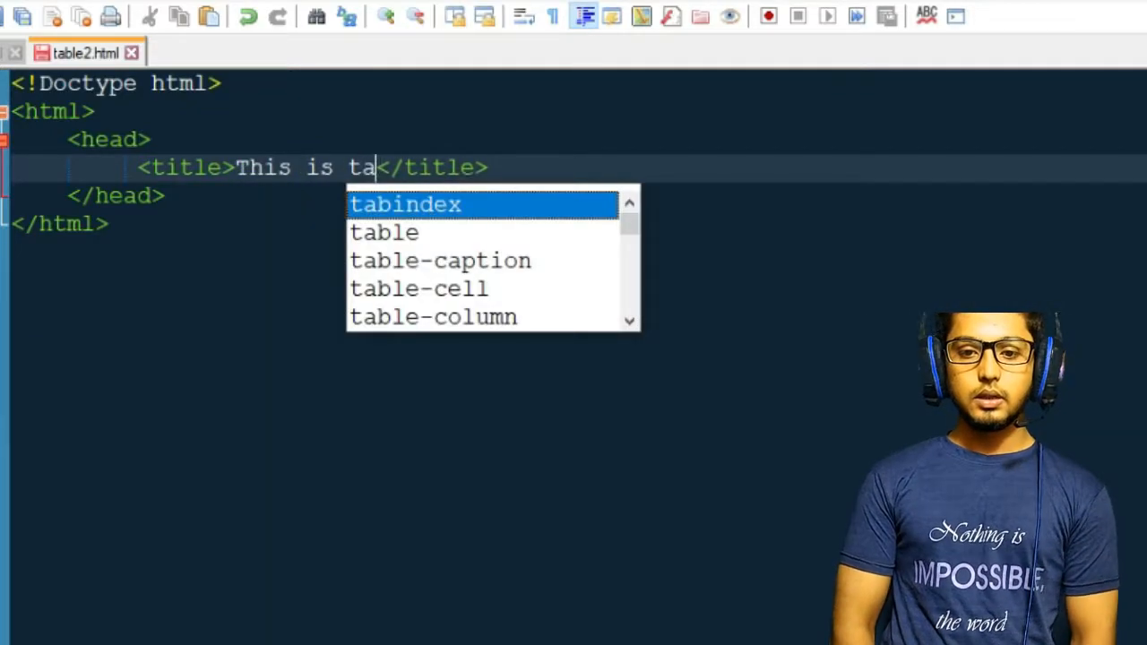
pyautogui.write('ble implemen')
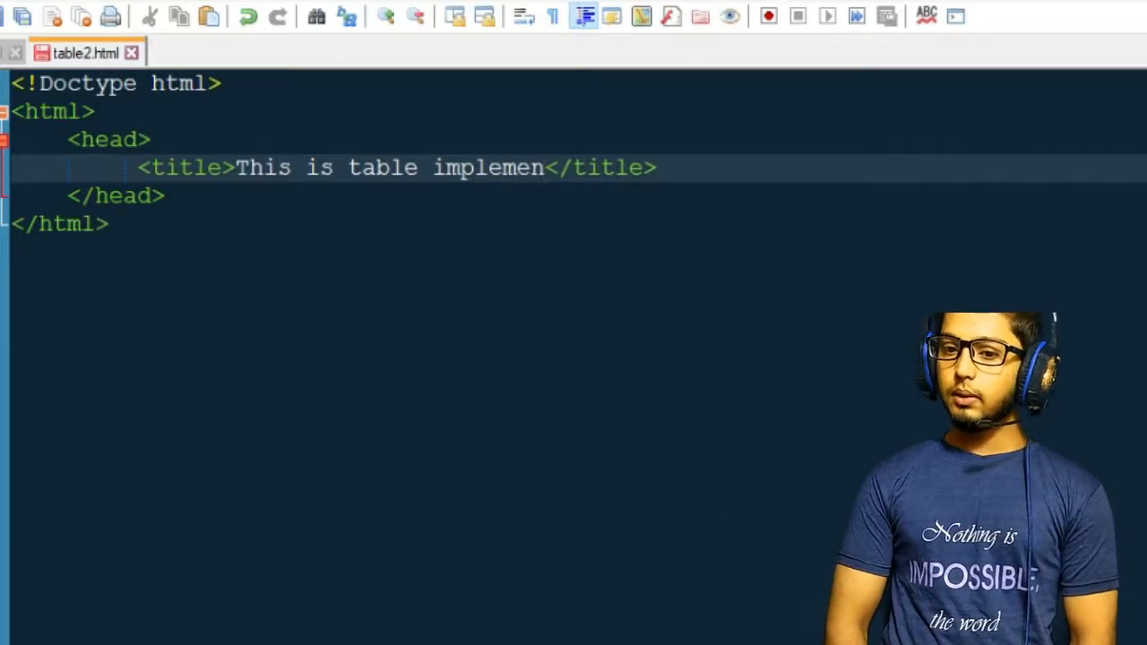
pyautogui.write('tation')
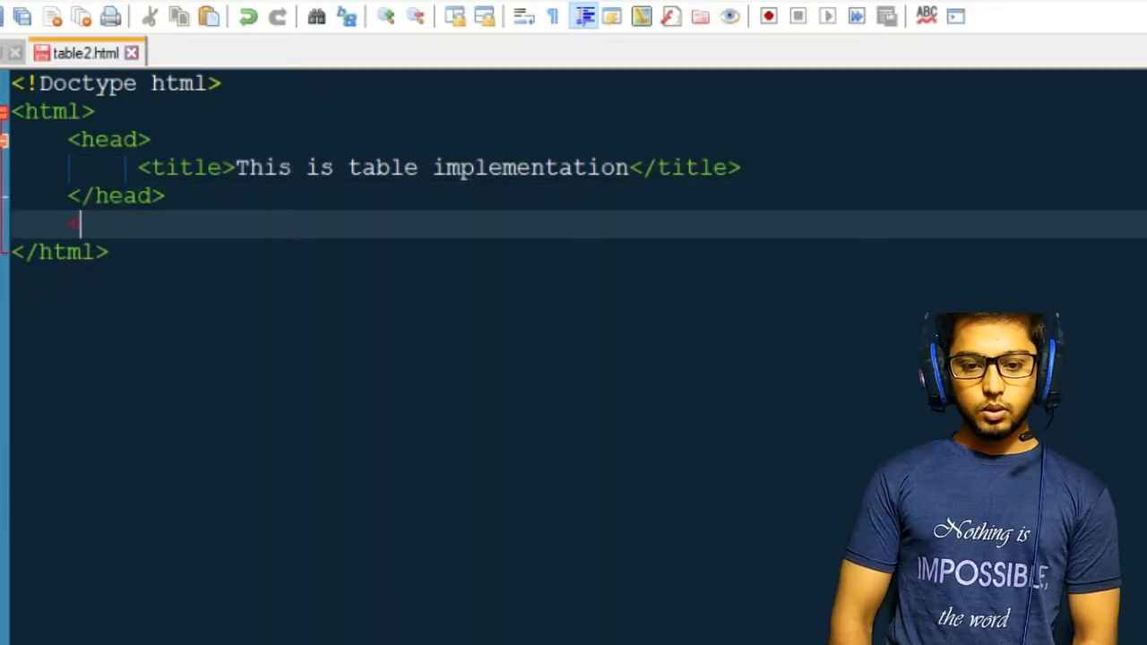
pyautogui.write('<body?')
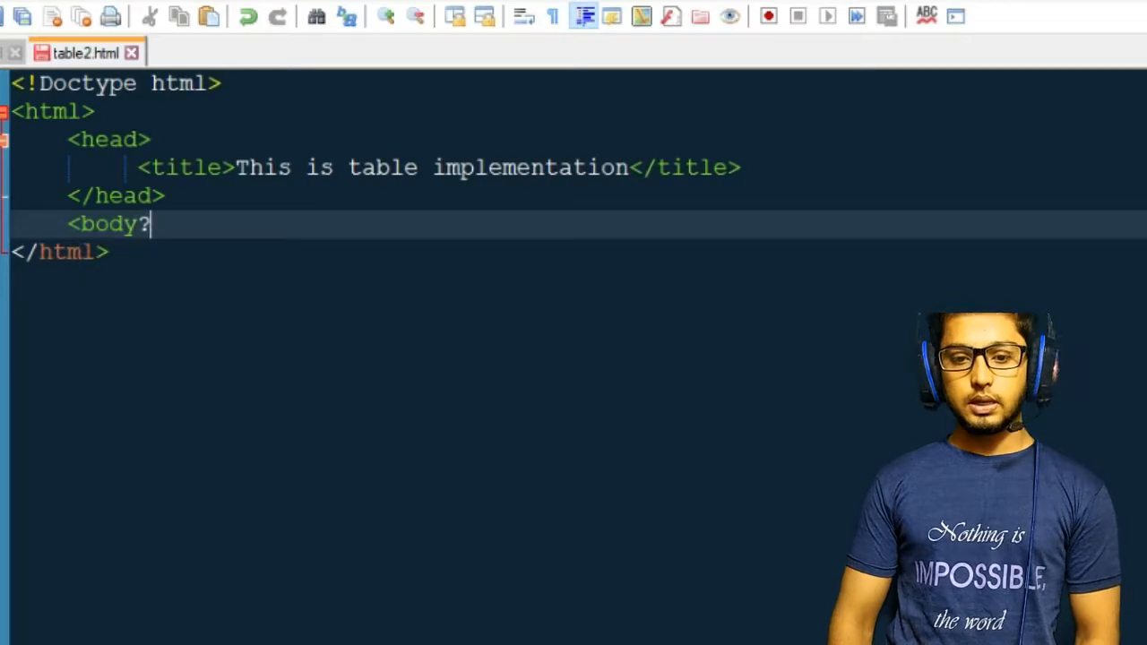
pyautogui.press('Enter')
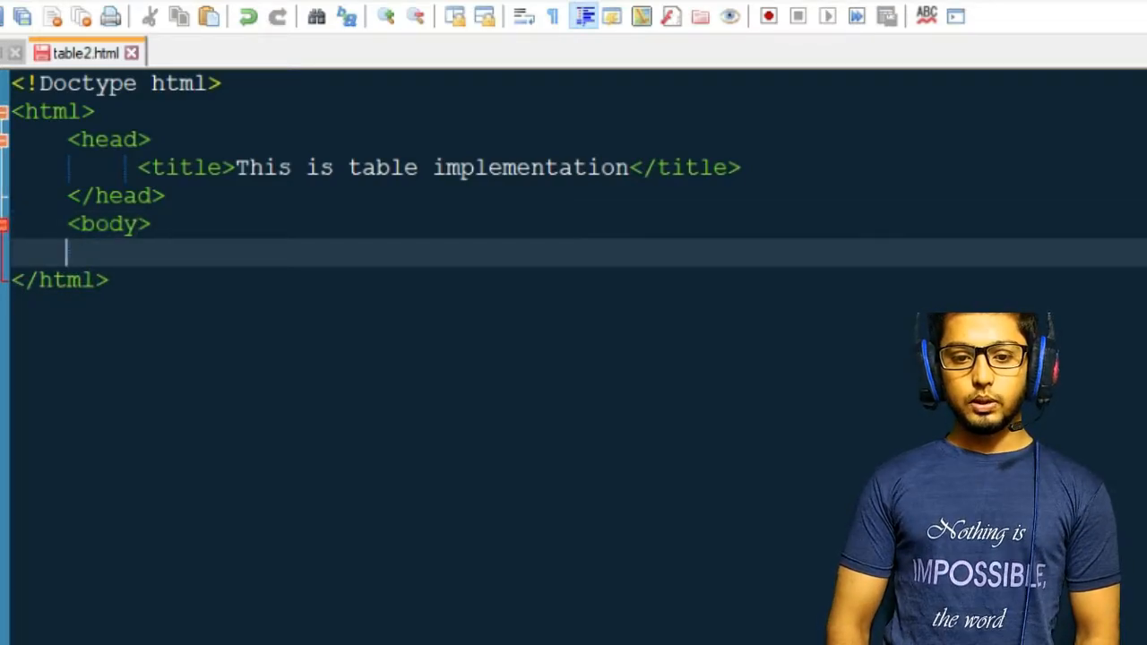
# - Close the body and nest an empty <table></table> element inside it
pyautogui.write('</body>')
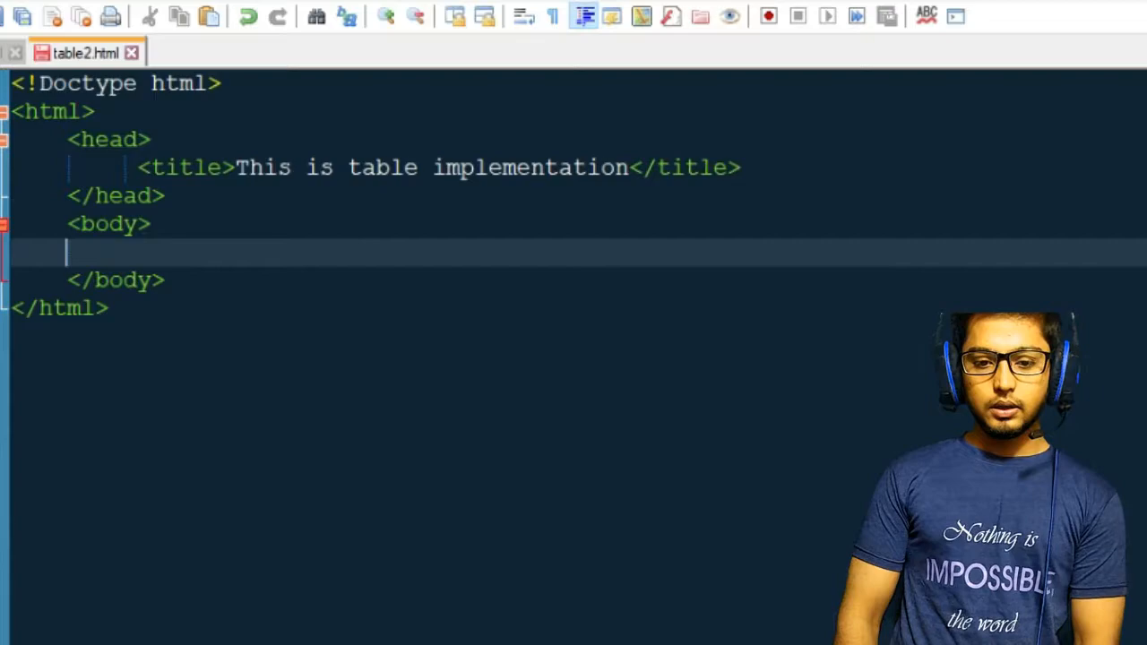
pyautogui.write('<table>')
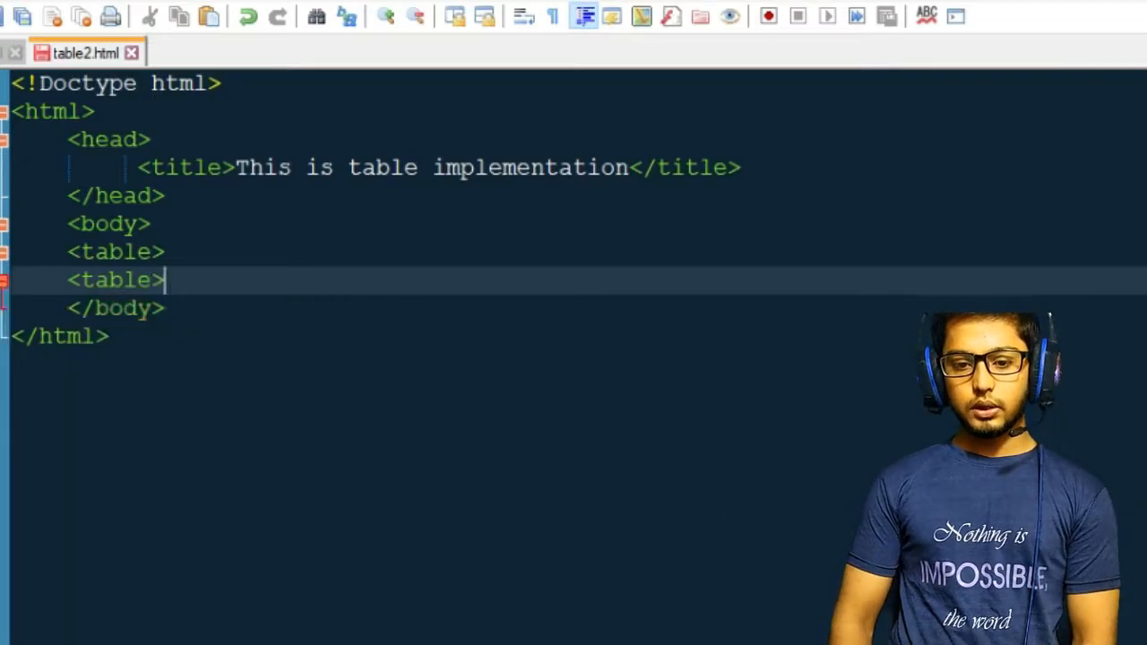
pyautogui.write('/')
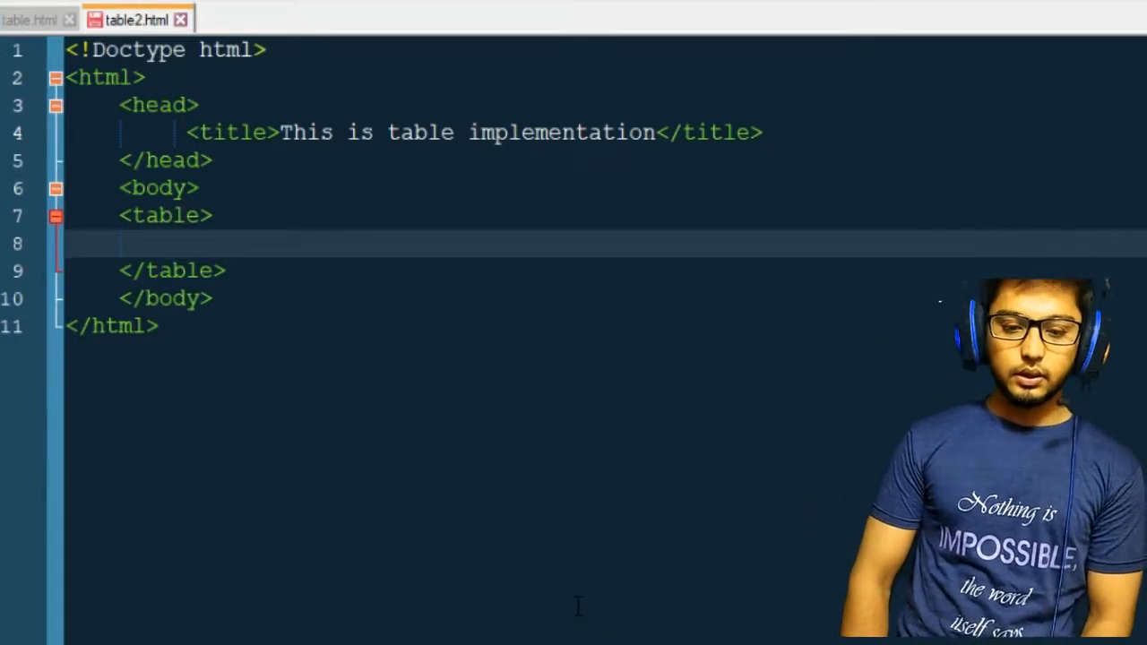
# - Add three table rows, each holding three empty td cell pairs
pyautogui.write('<tr>')
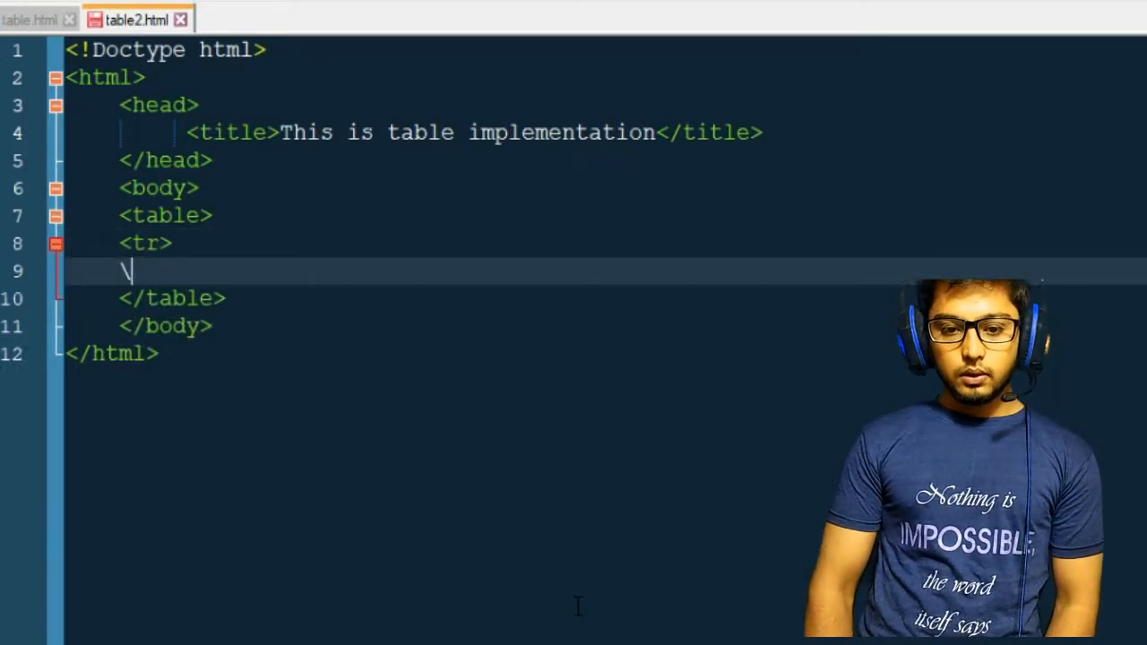
pyautogui.write('</tr>')
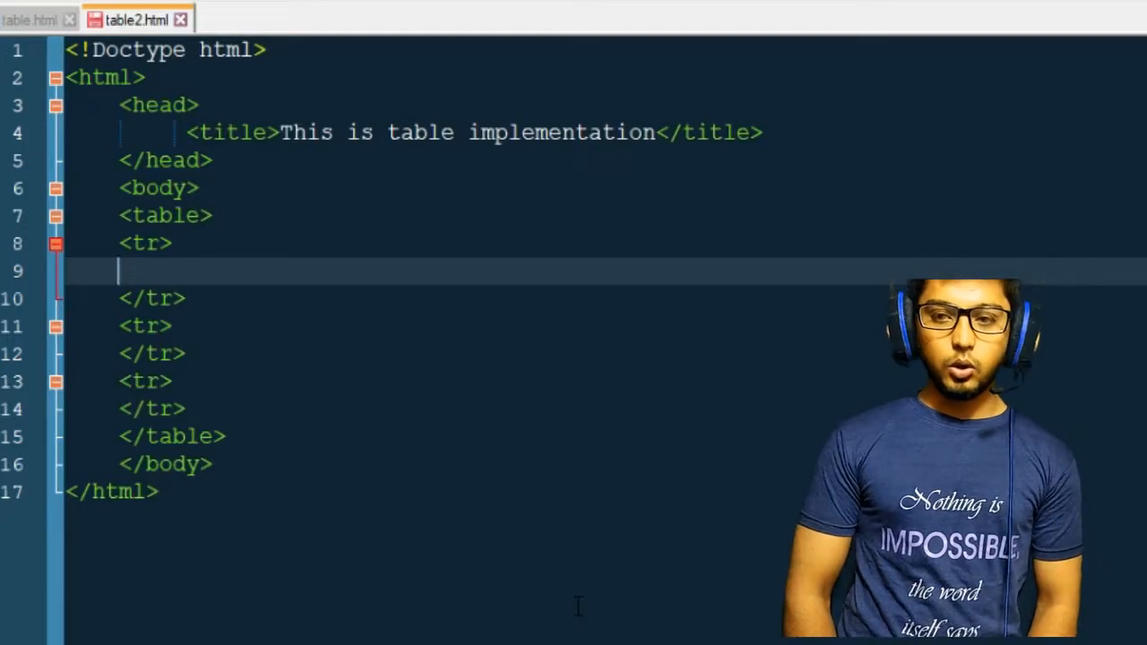
pyautogui.write('<Td')
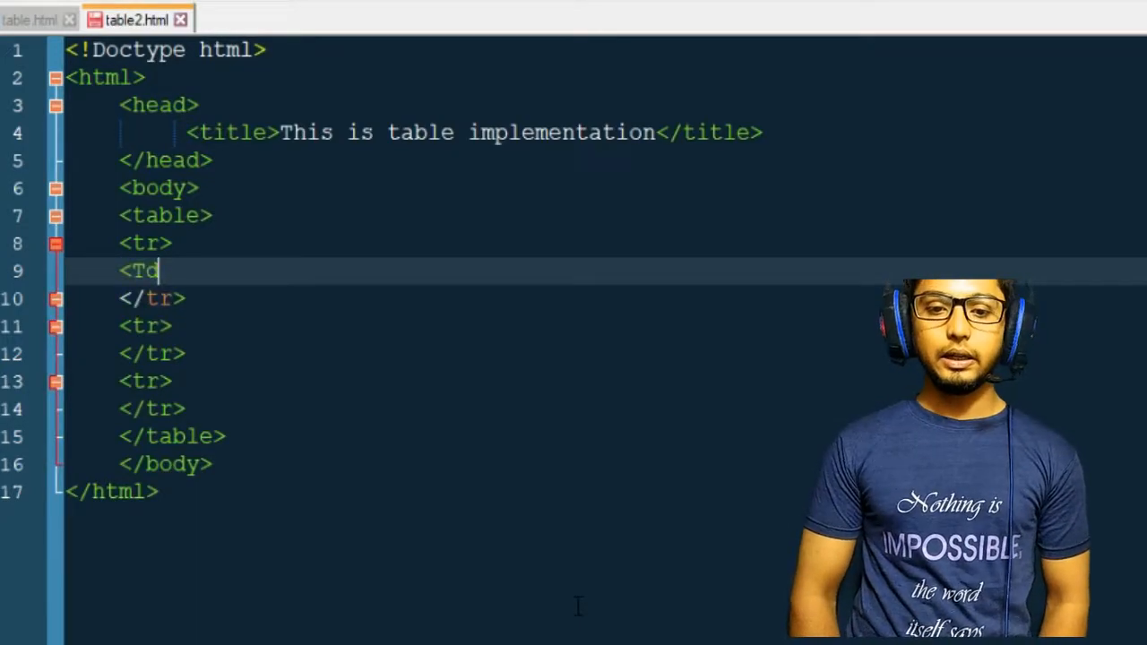
pyautogui.write('d>')
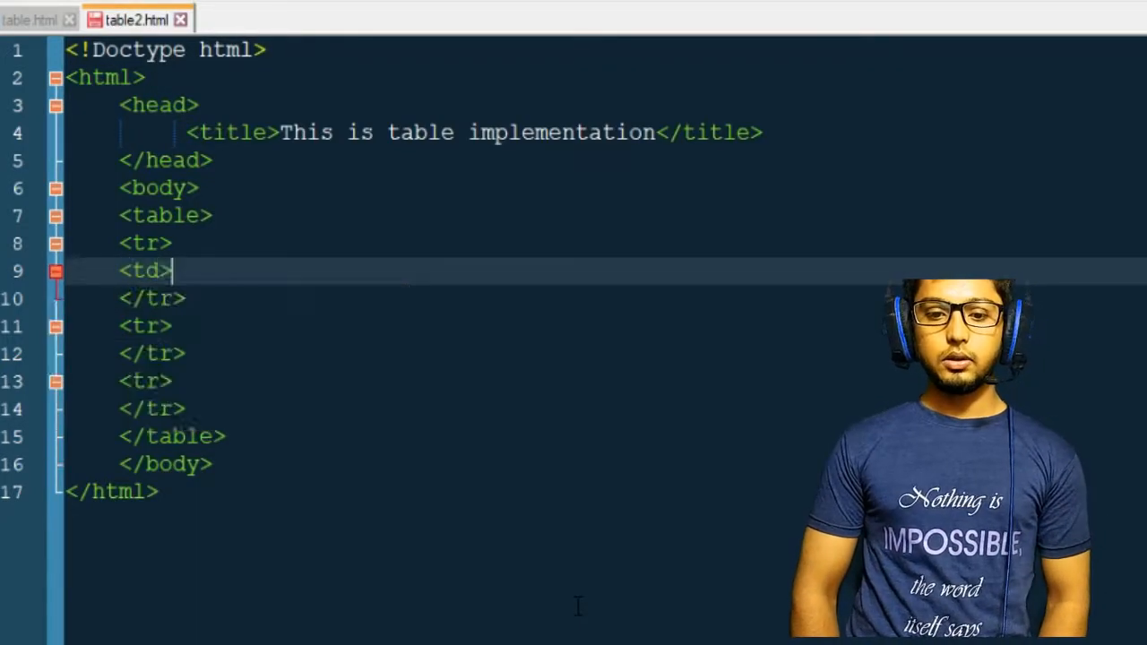
pyautogui.write('</td>')
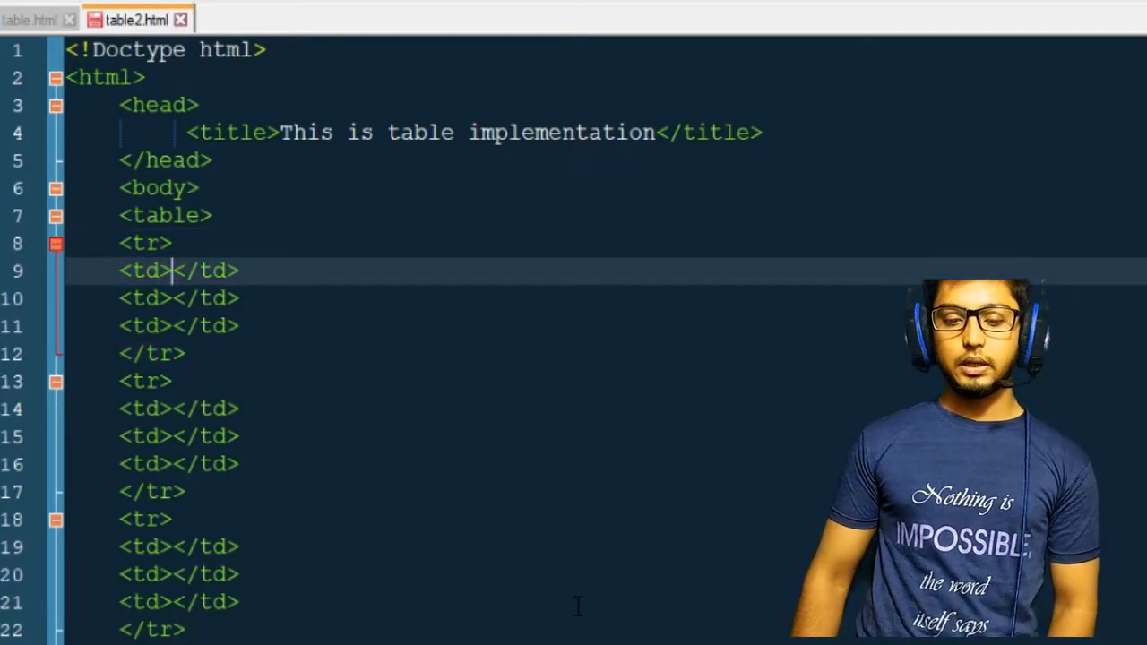
# - Fill the table cells with sequential numbers 1, 2, 3… row by row
pyautogui.write('1')
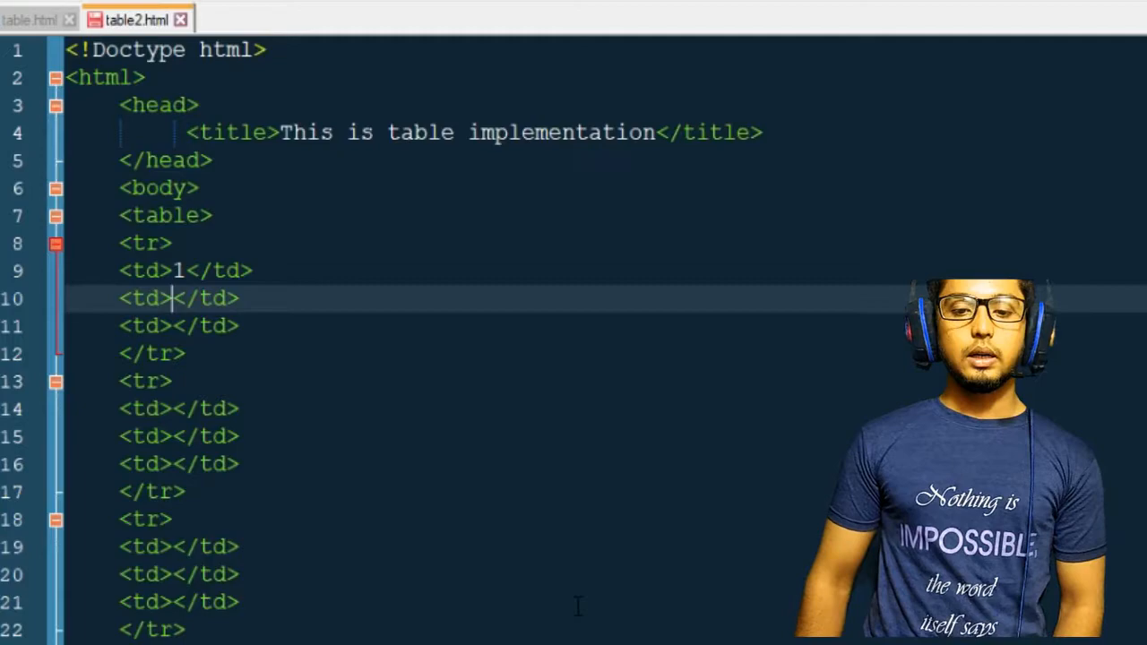
pyautogui.write('2')
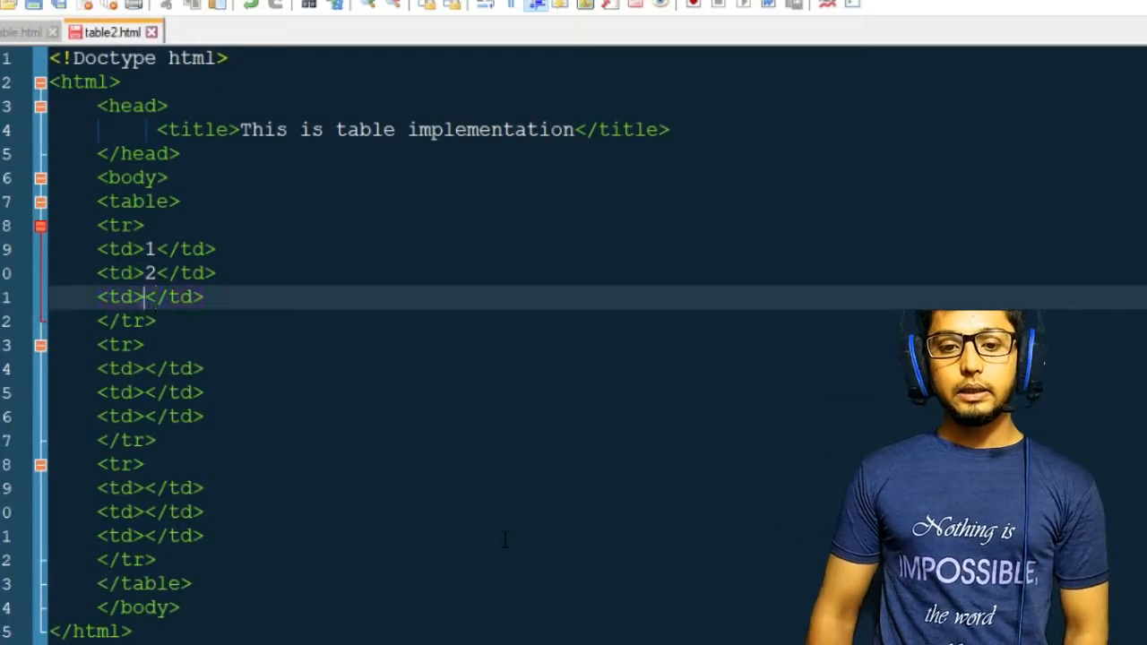
pyautogui.write('3')
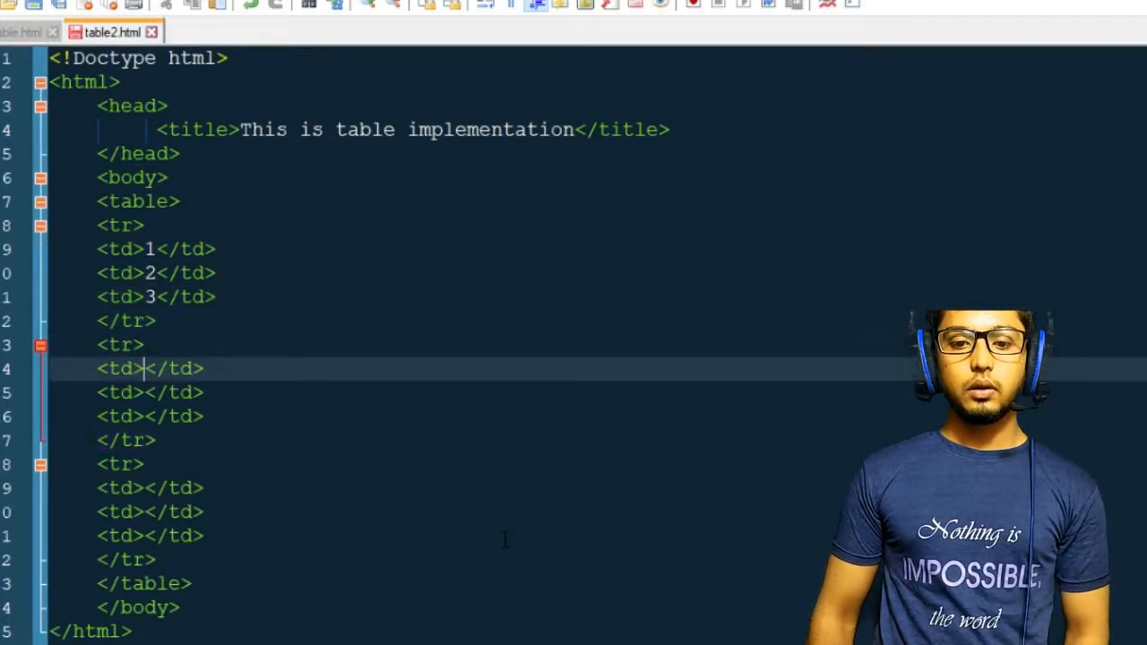
pyautogui.write('5')
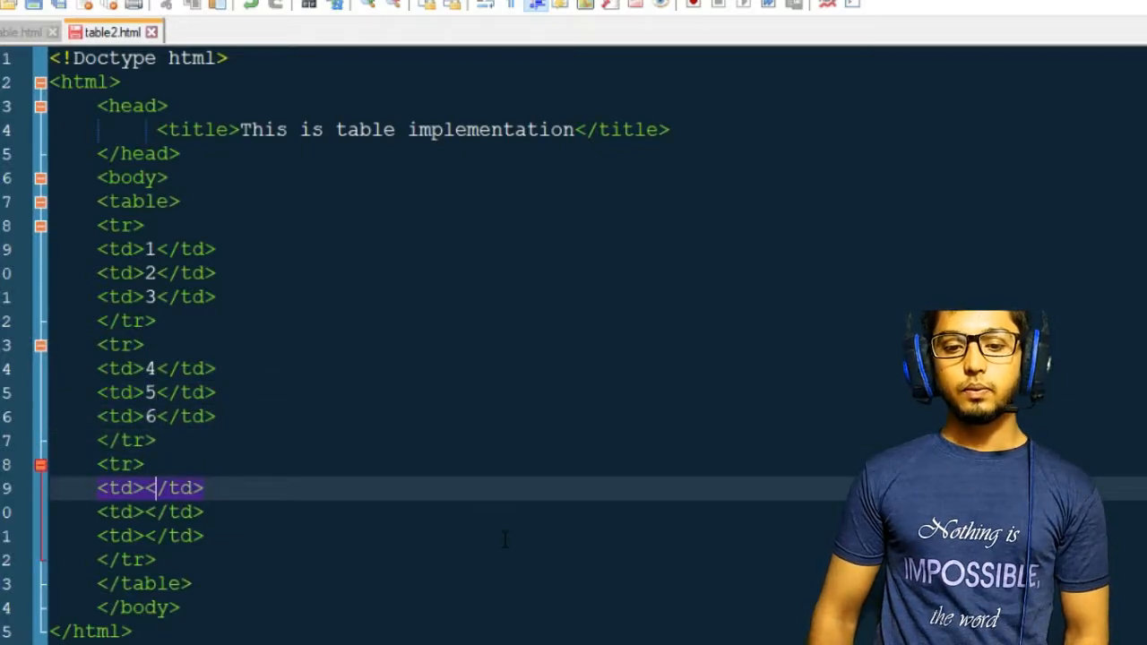
pyautogui.write('7')
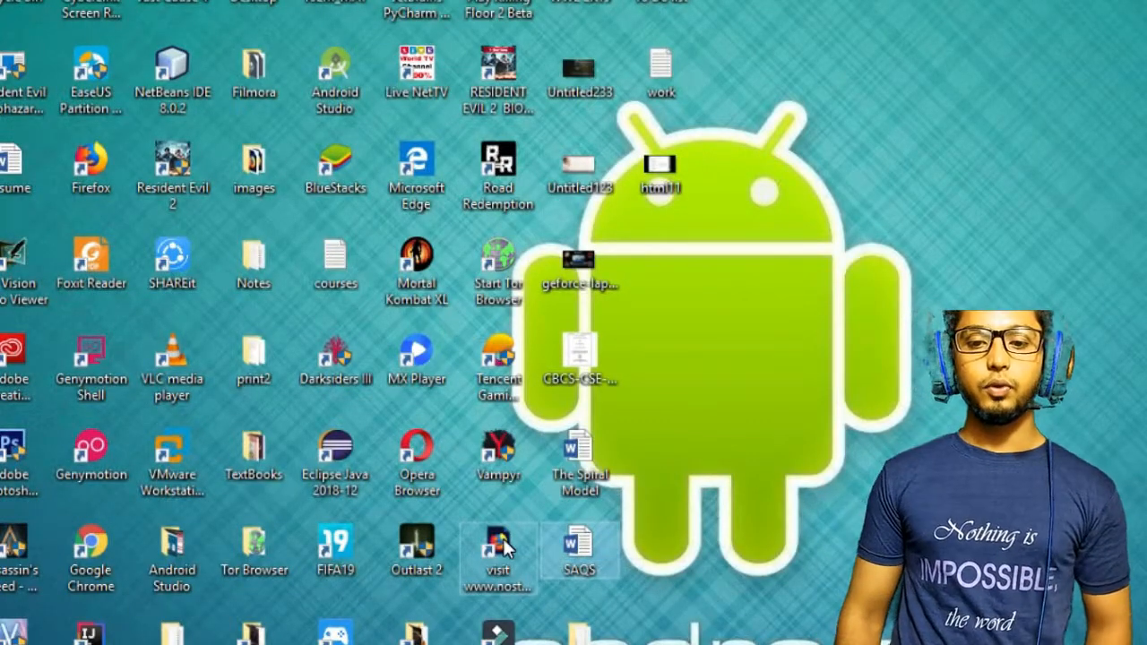
# - Open table2 from the images folder on the desktop to preview it
pyautogui.doubleClick(253, 165)
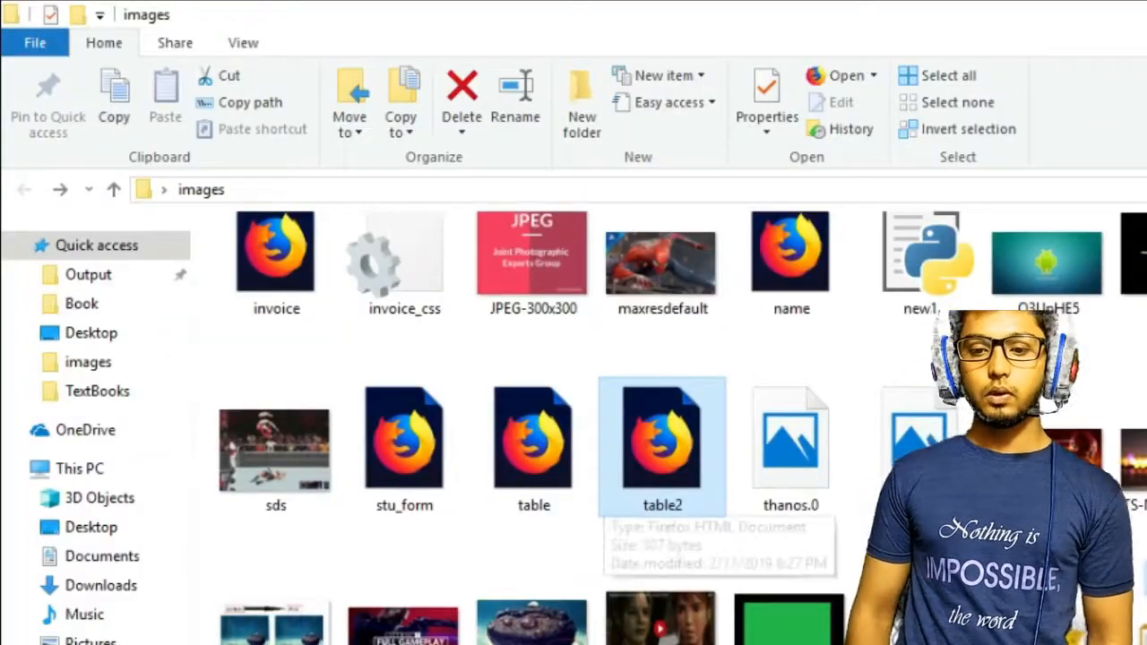
pyautogui.doubleClick(662, 439)
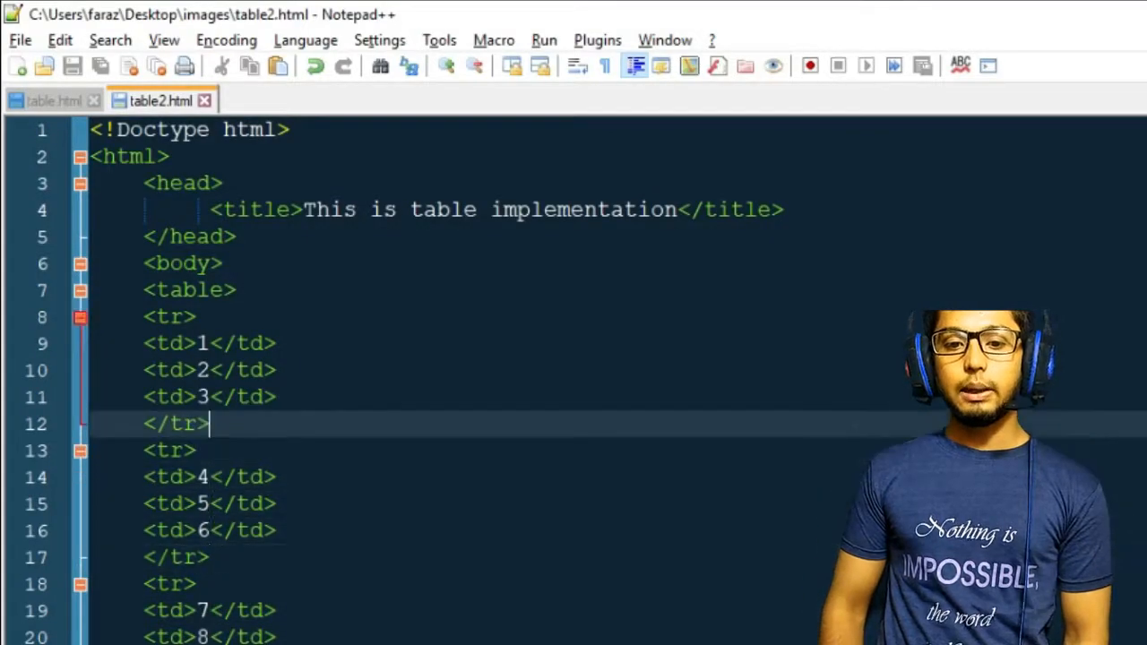
# - Give the table tag a border="1" attribute
pyautogui.write('border=')
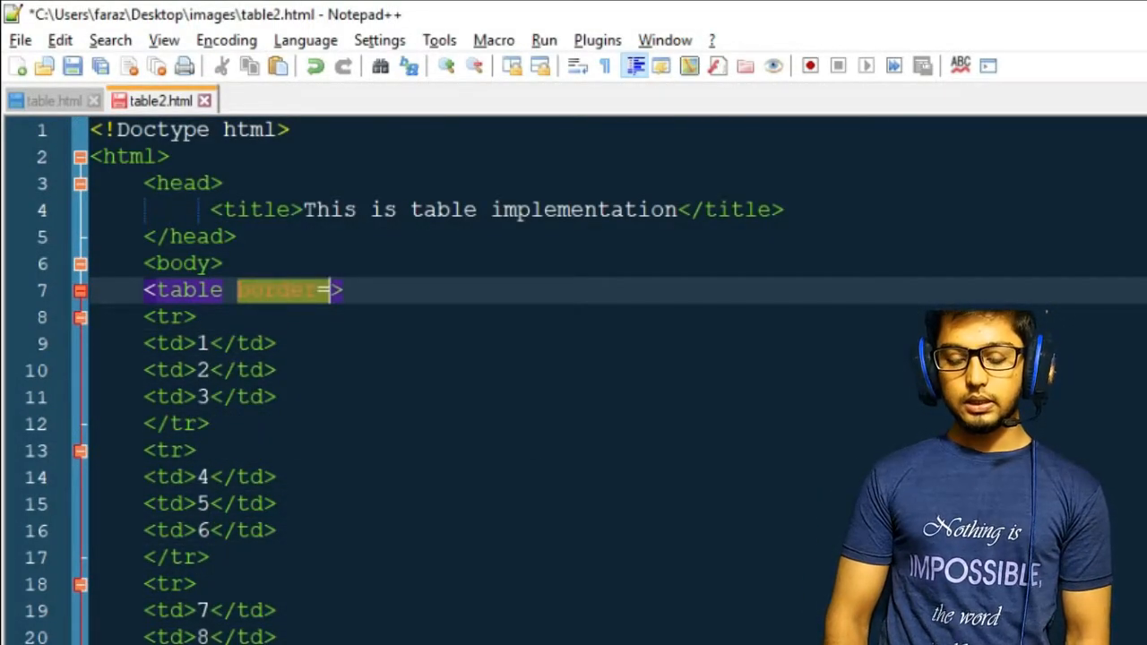
pyautogui.write('"1"')
pyautogui.write('<tr>')
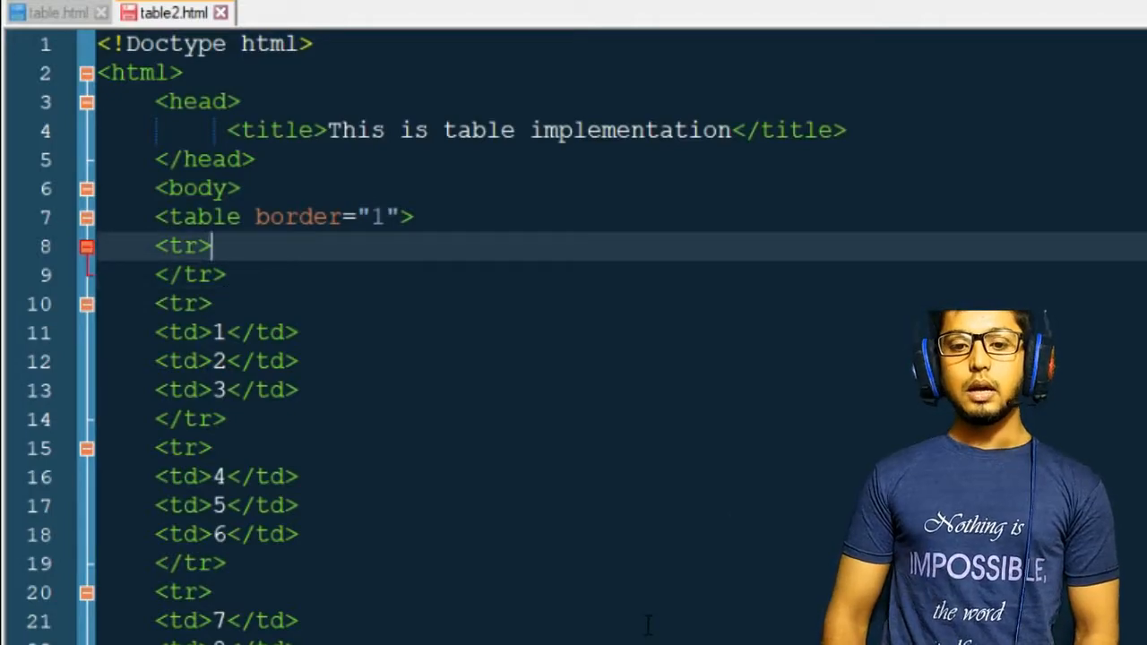
# - Start a thead row whose first th heading reads Name
pyautogui.press('enter')
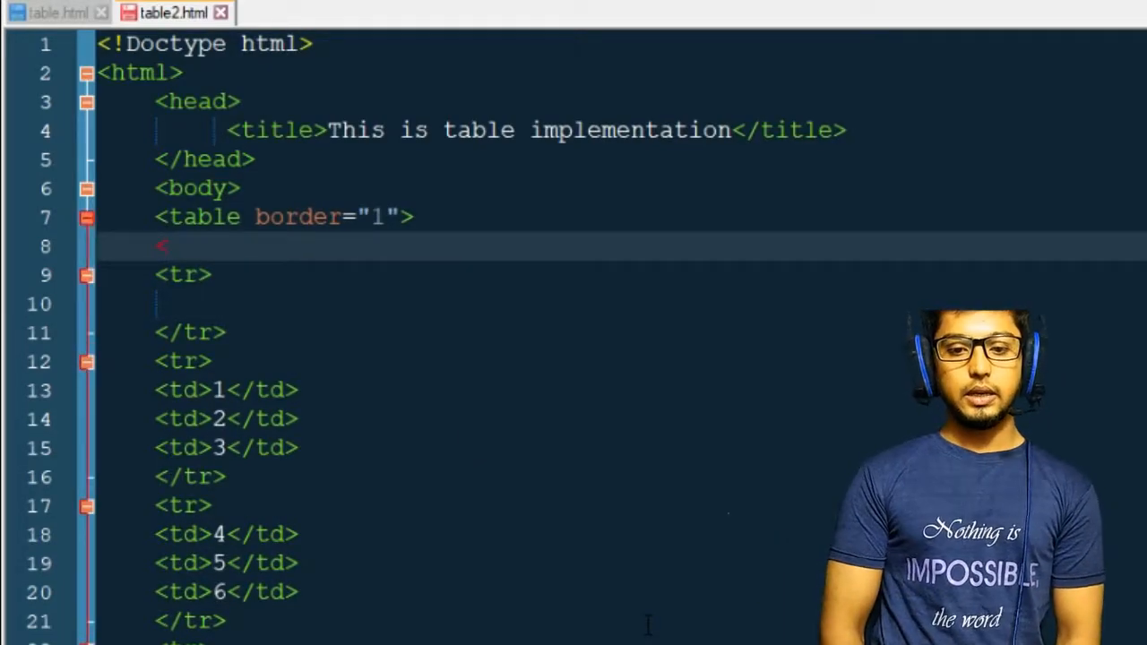
pyautogui.write('<thead>')
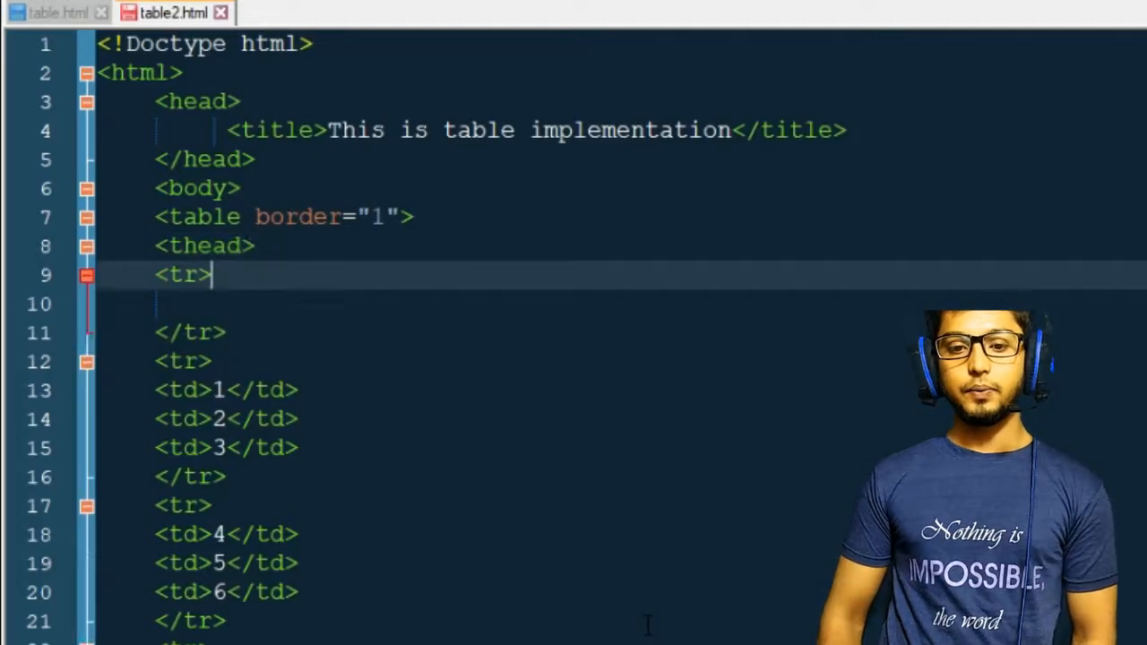
pyautogui.write('<thead>')
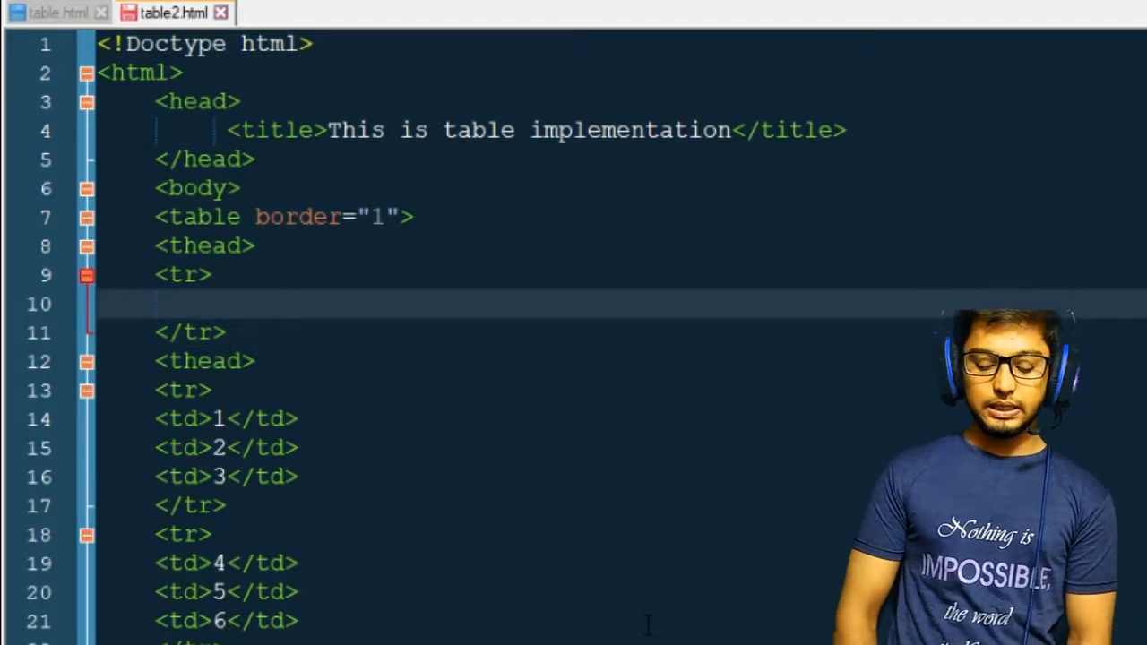
pyautogui.write('<th>')
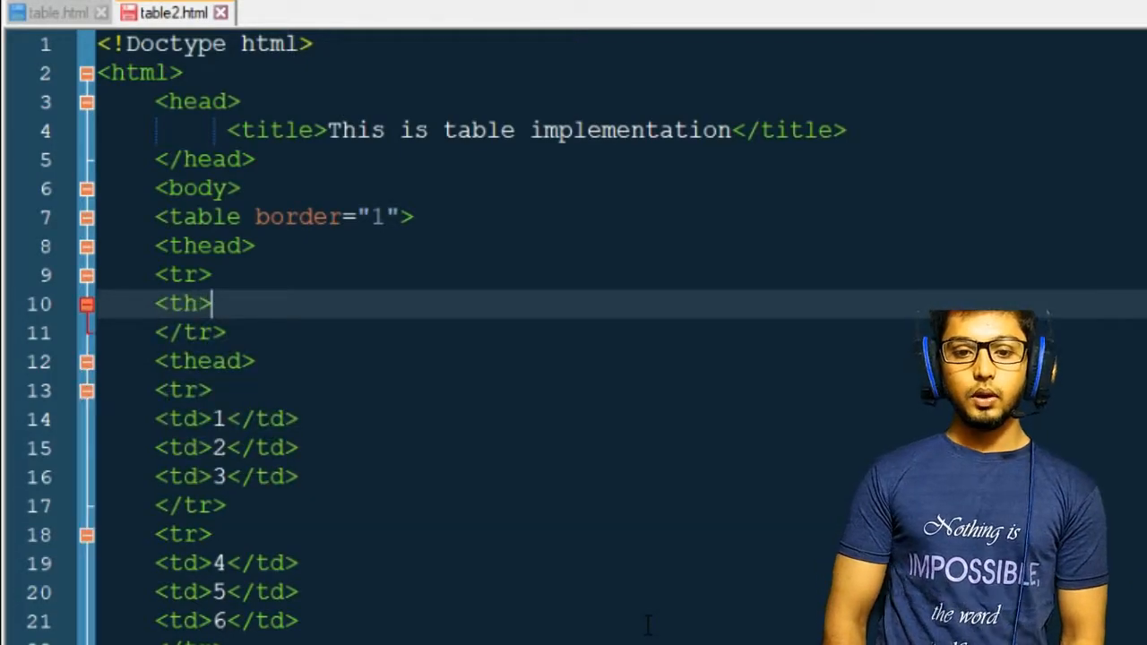
pyautogui.write('N')
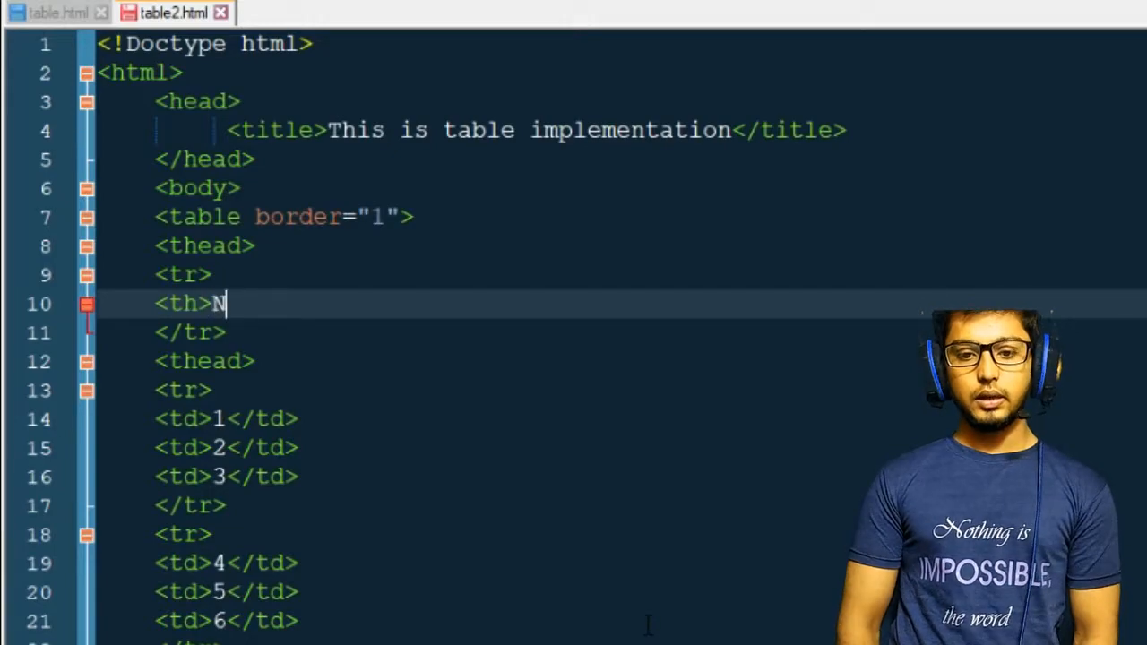
pyautogui.write('ame</th>')
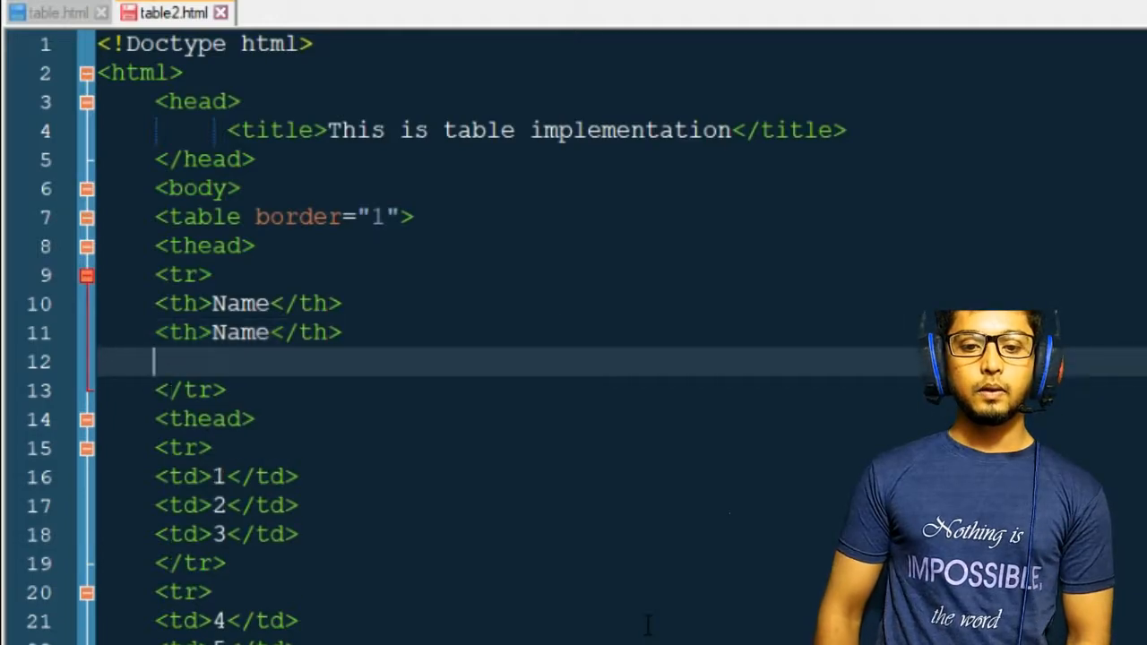
# - Add the remaining th headings Place and Interest to complete the header row
pyautogui.write('<th>Name</th>')
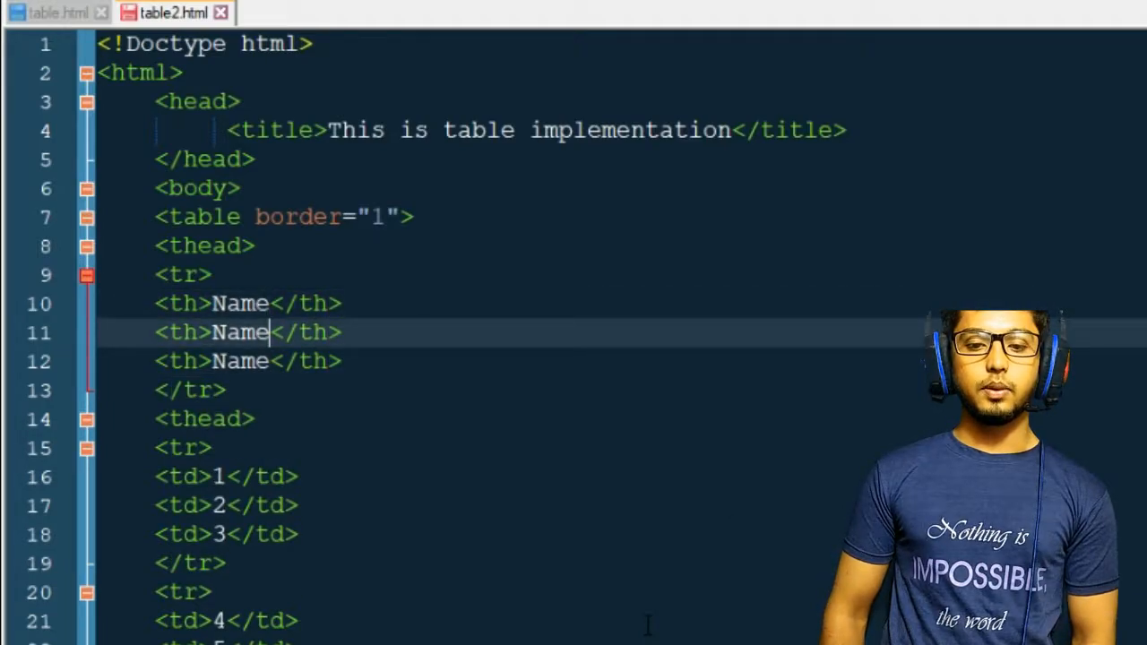
pyautogui.press('BackSpace')
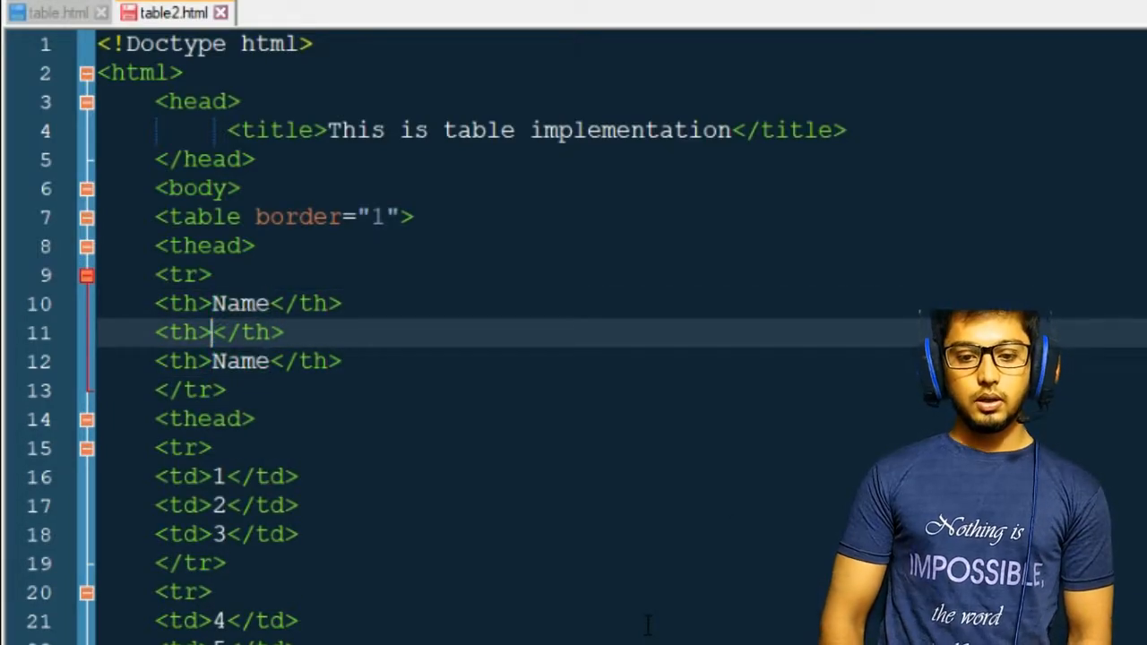
pyautogui.write('Place')
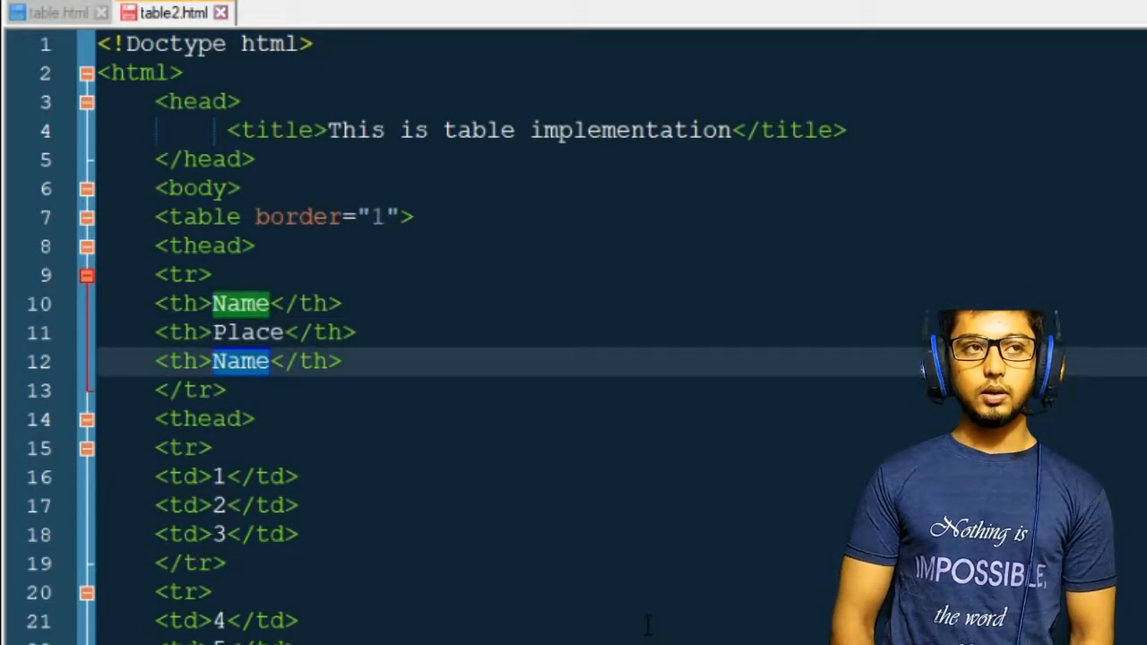
pyautogui.write('In')
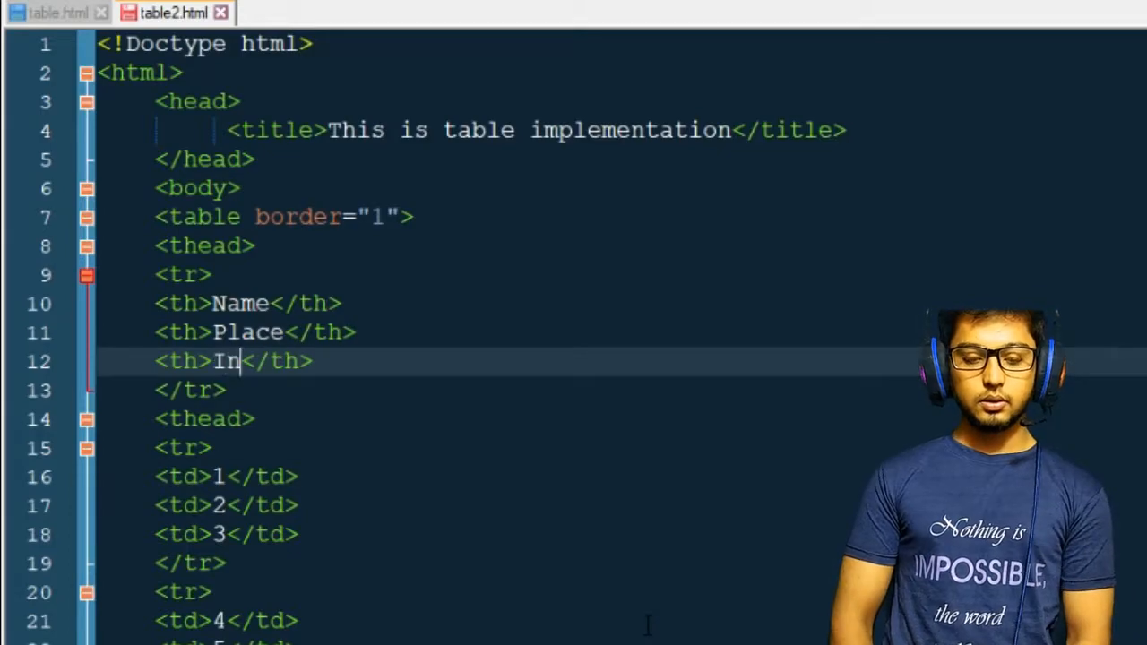
pyautogui.write('terest')
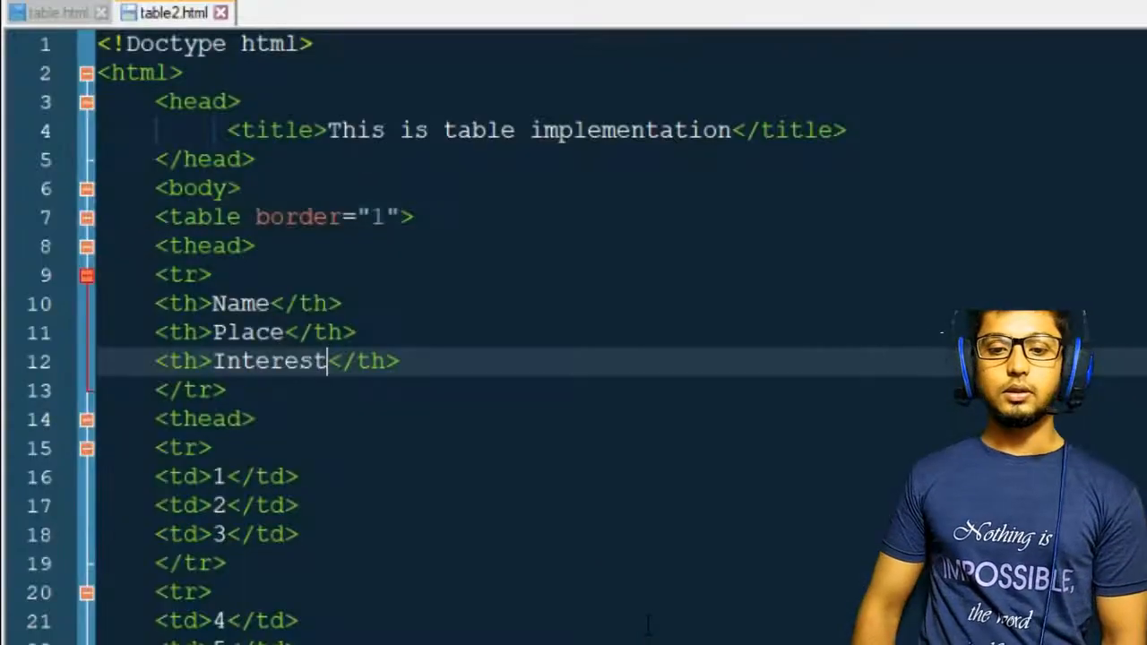
pyautogui.click(226, 477)
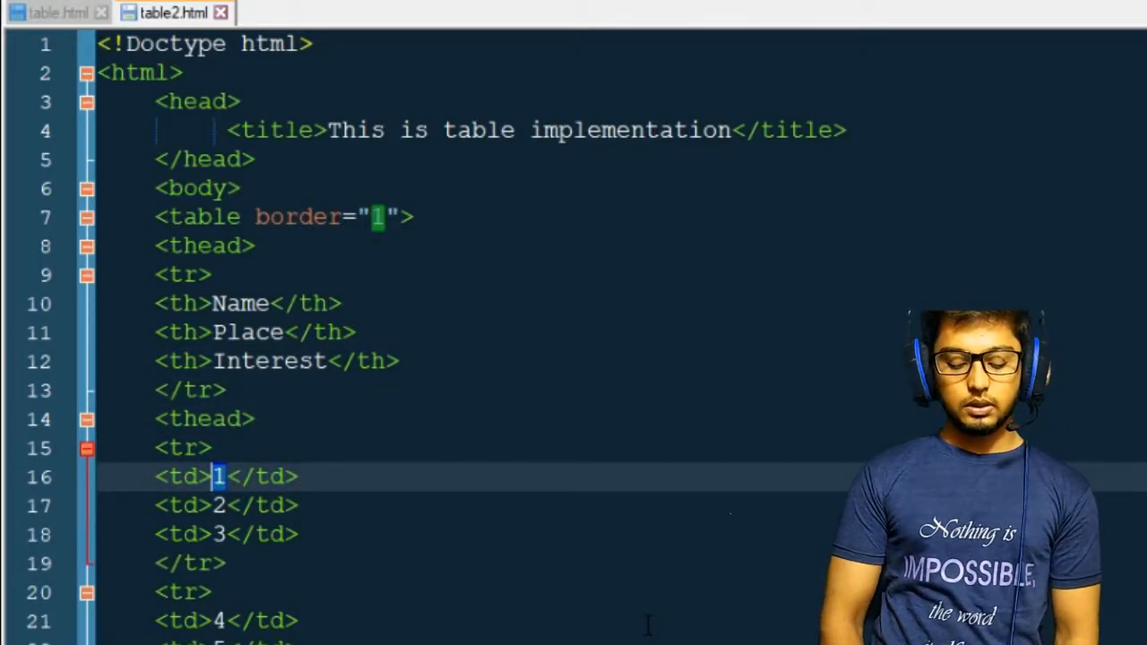
# - Replace the first row's placeholders with John, America and Football
pyautogui.write('Joh')
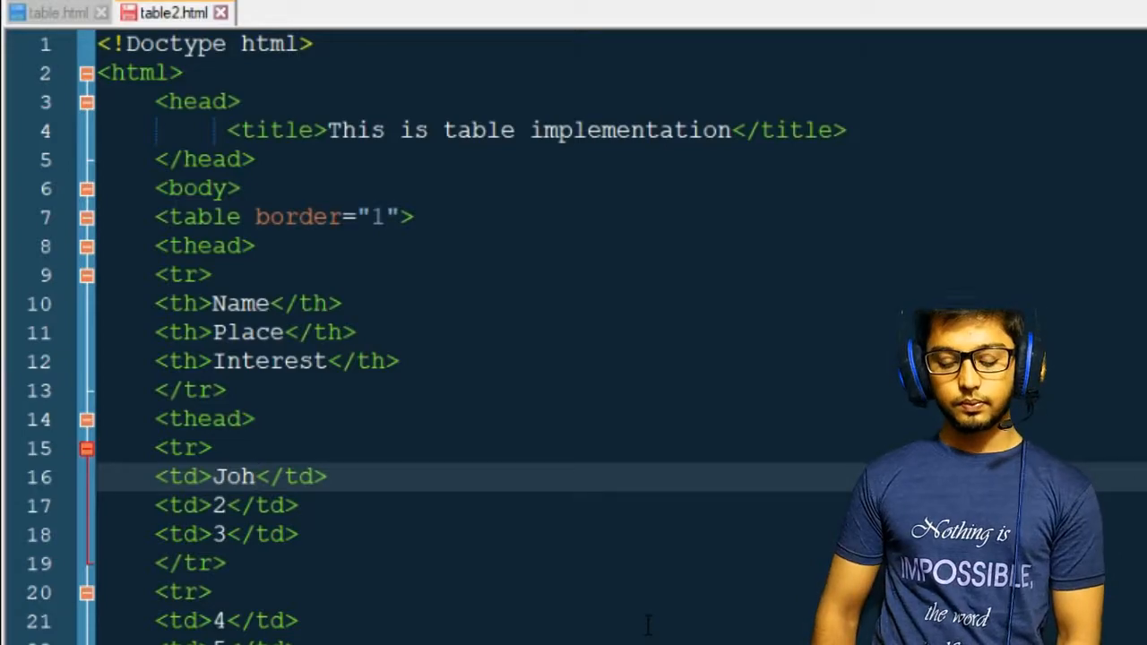
pyautogui.write('n')
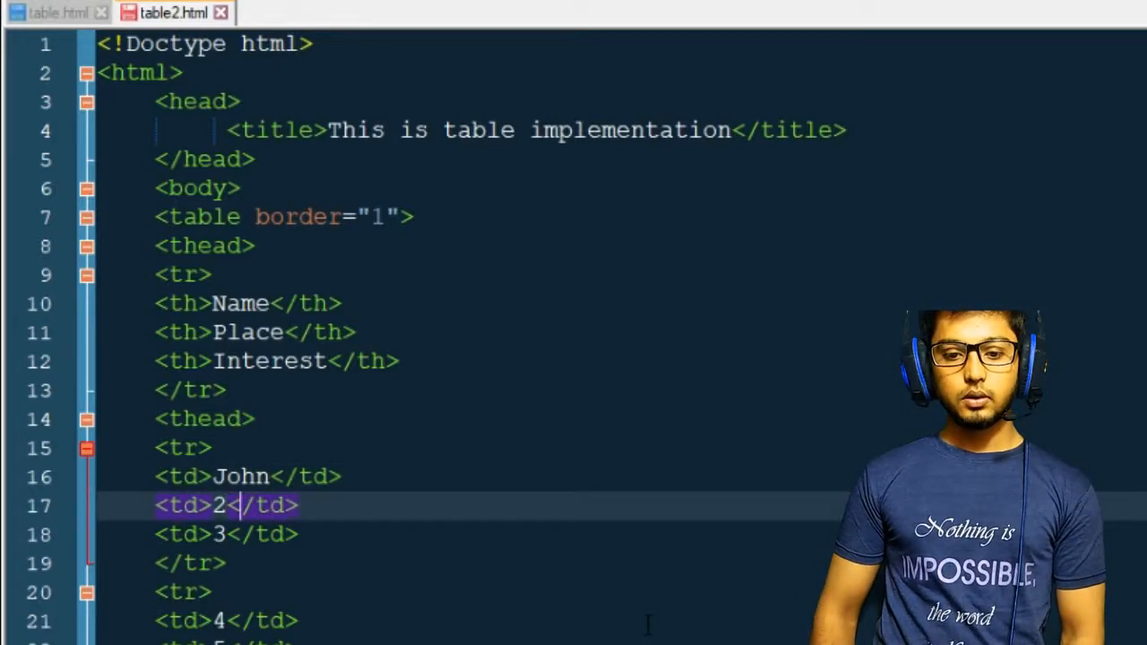
pyautogui.doubleClick(219, 506)
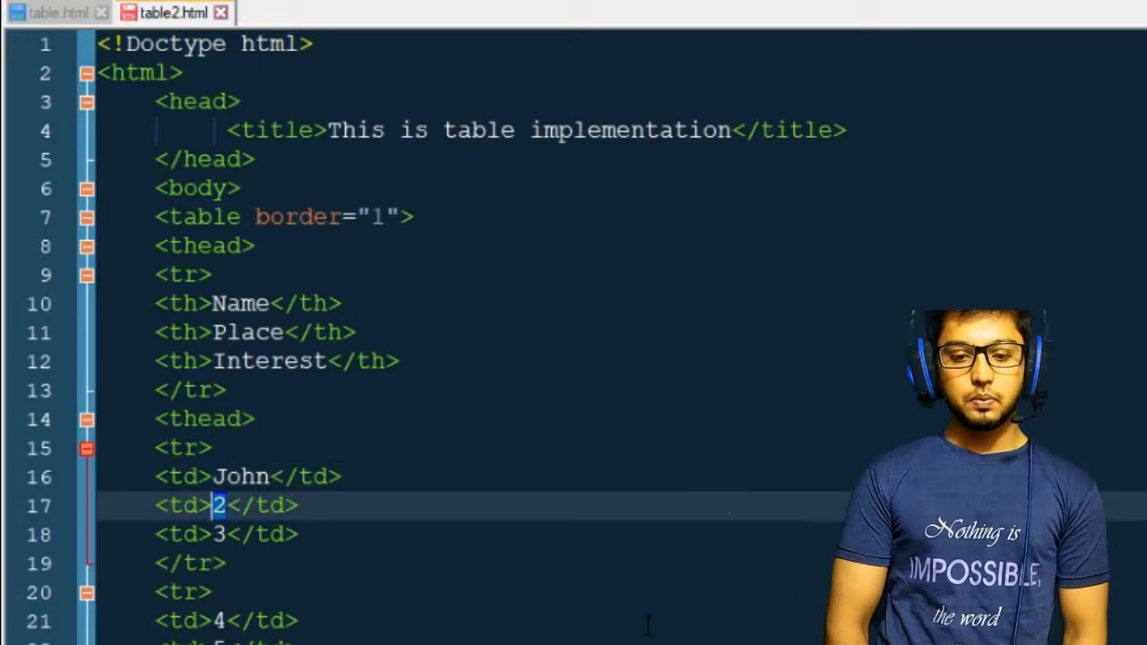
pyautogui.write('Ameri')
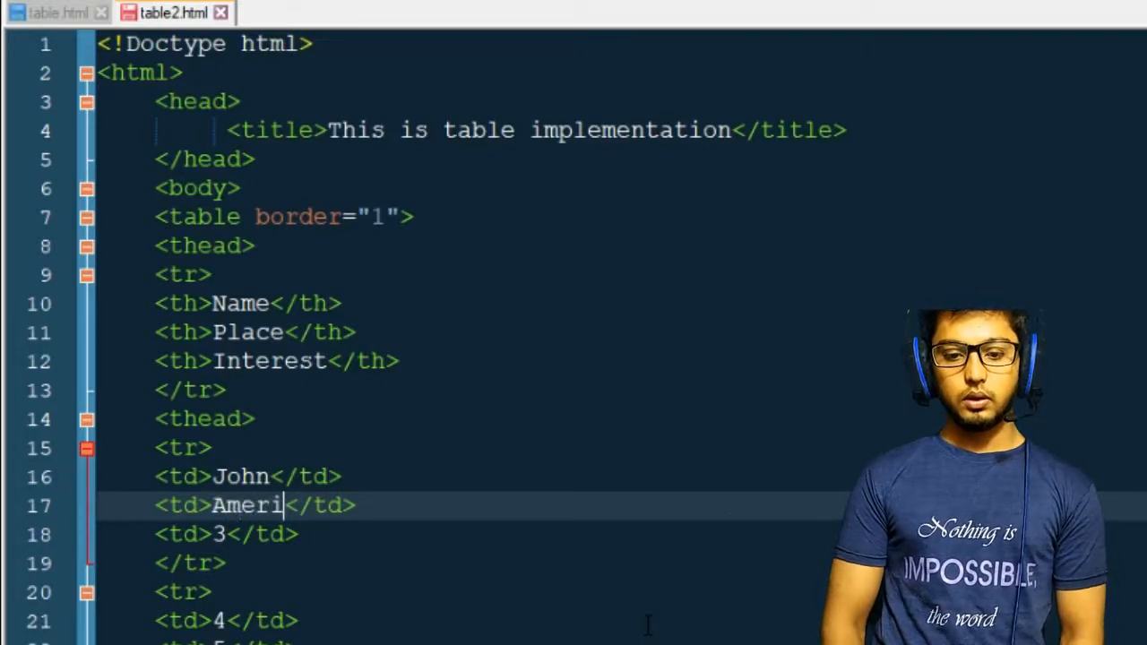
pyautogui.write('ca')
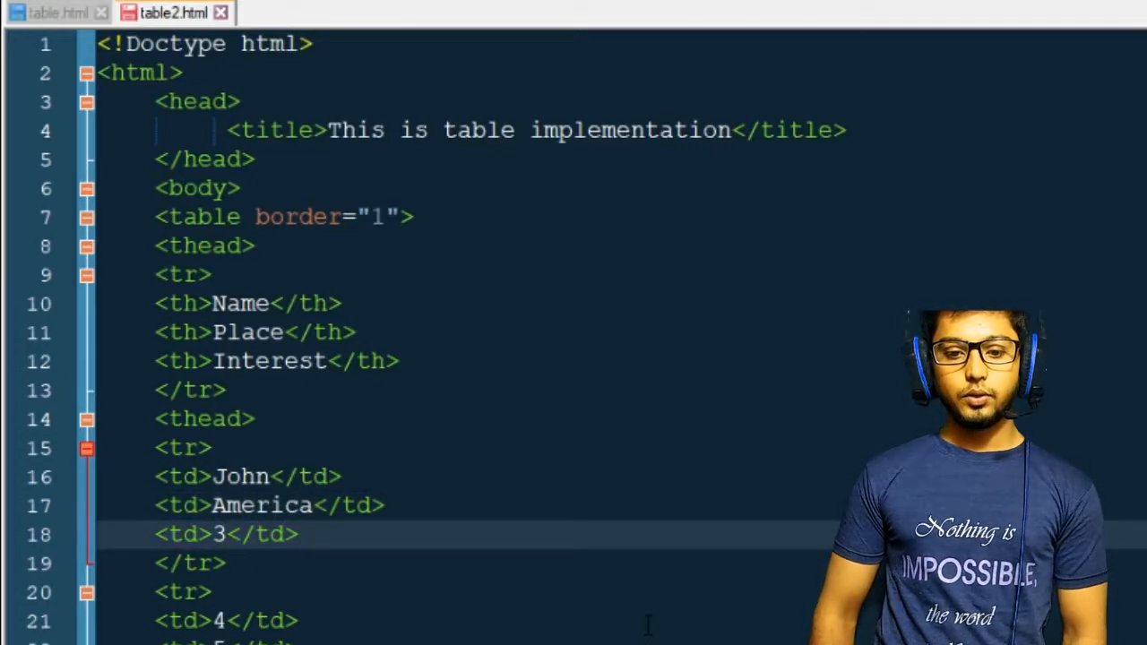
pyautogui.write('Football')
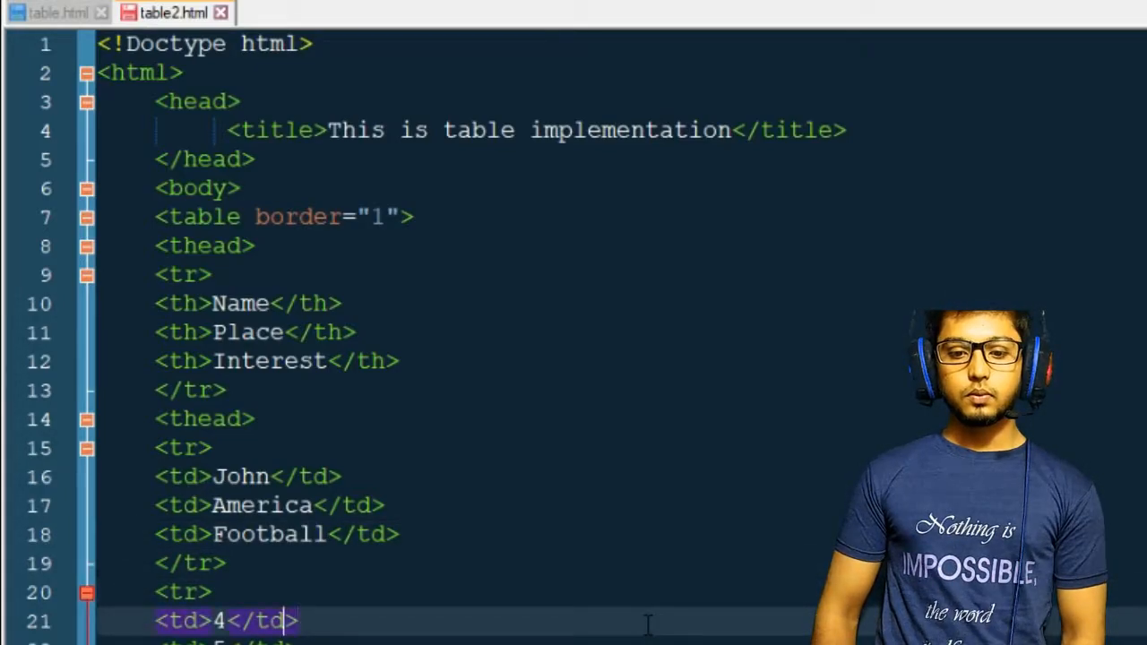
# - Start the second data row with Smith and India
pyautogui.write('Smith')
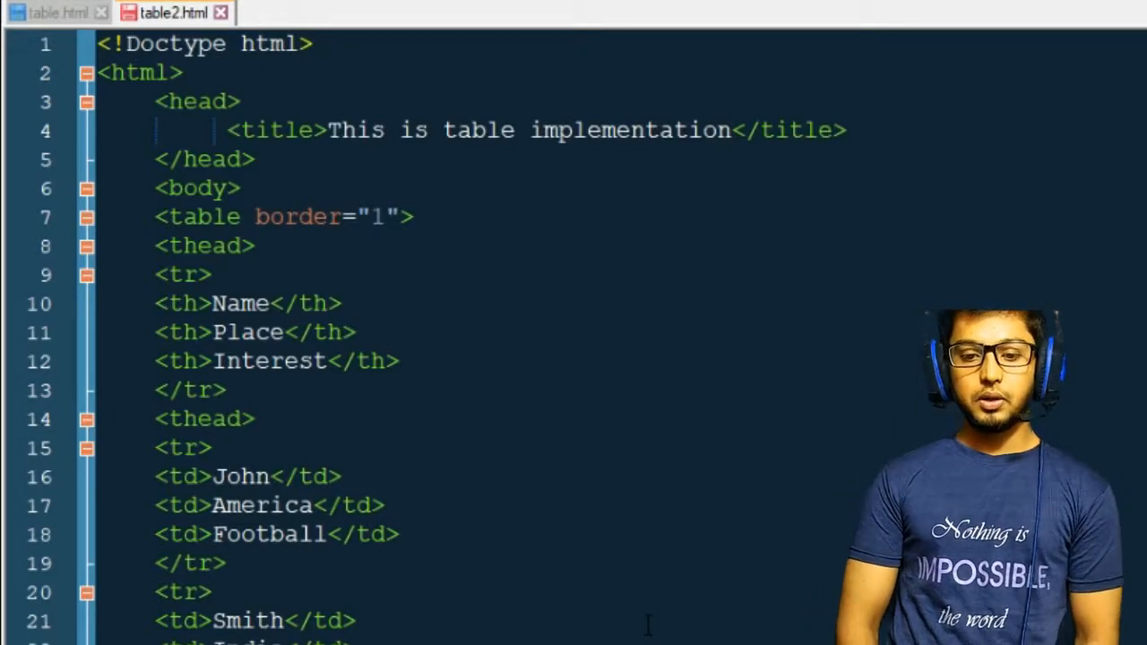
pyautogui.scroll(-3)
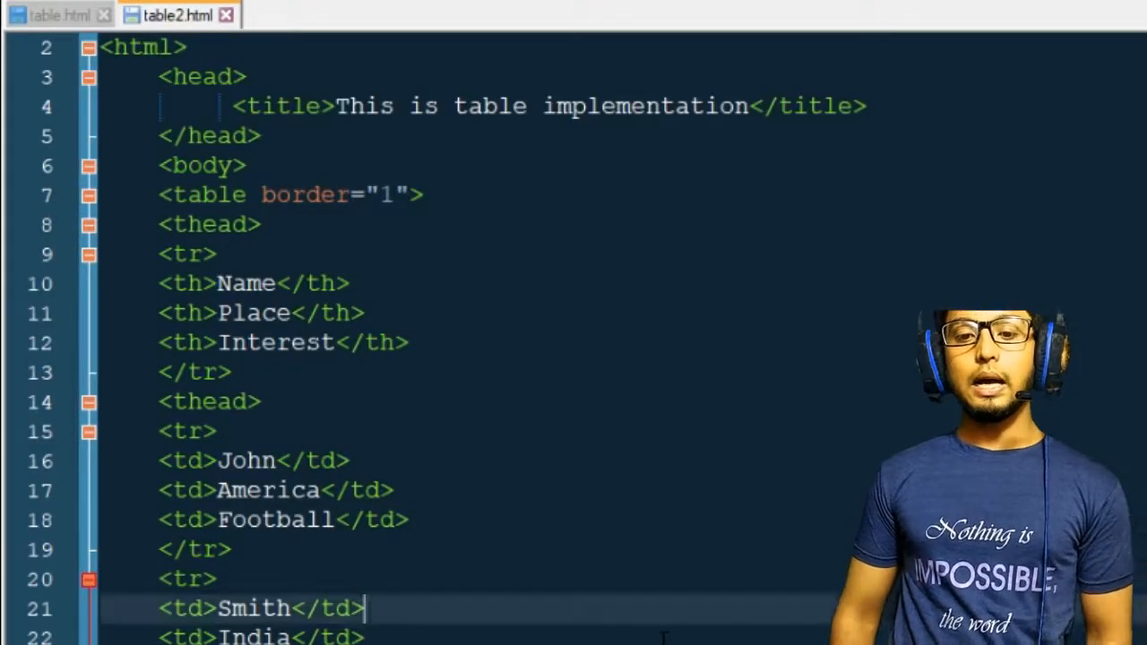
# - Add width="300" and height="300" to the table tag after border="1"
pyautogui.press('alt+tab')
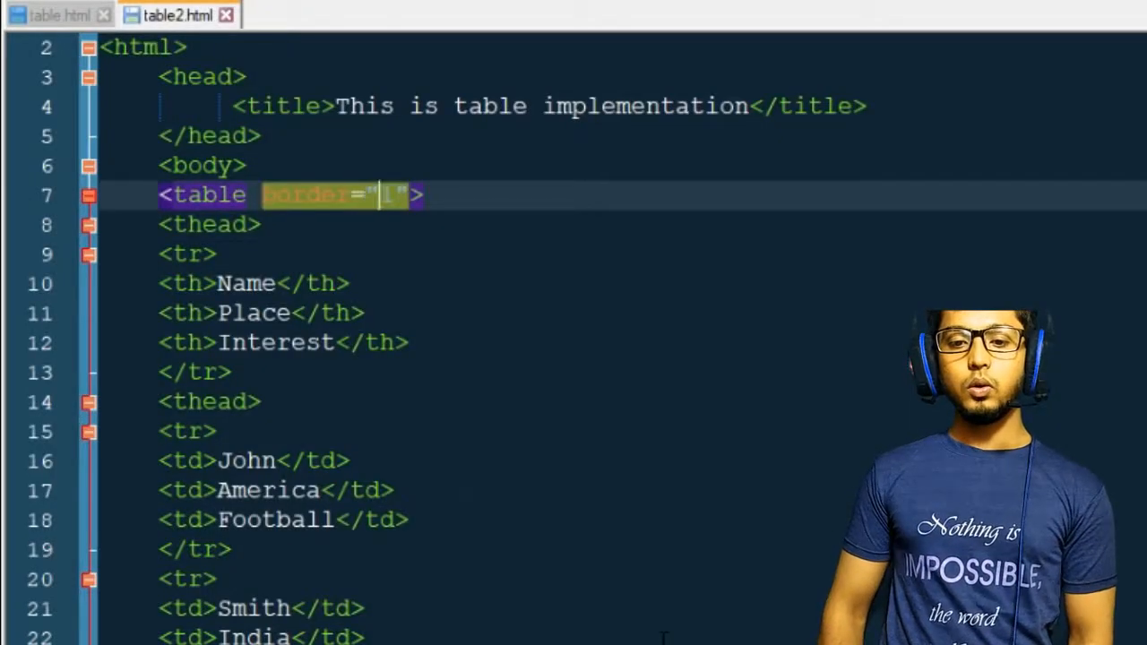
pyautogui.write('width="1')
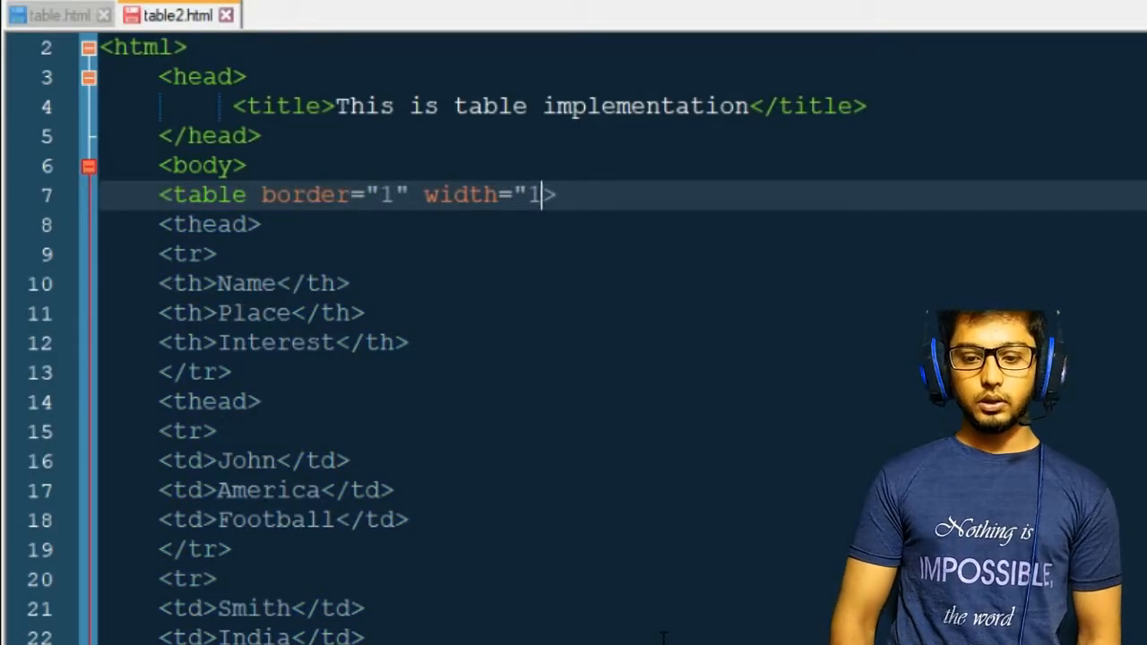
pyautogui.write('00"')
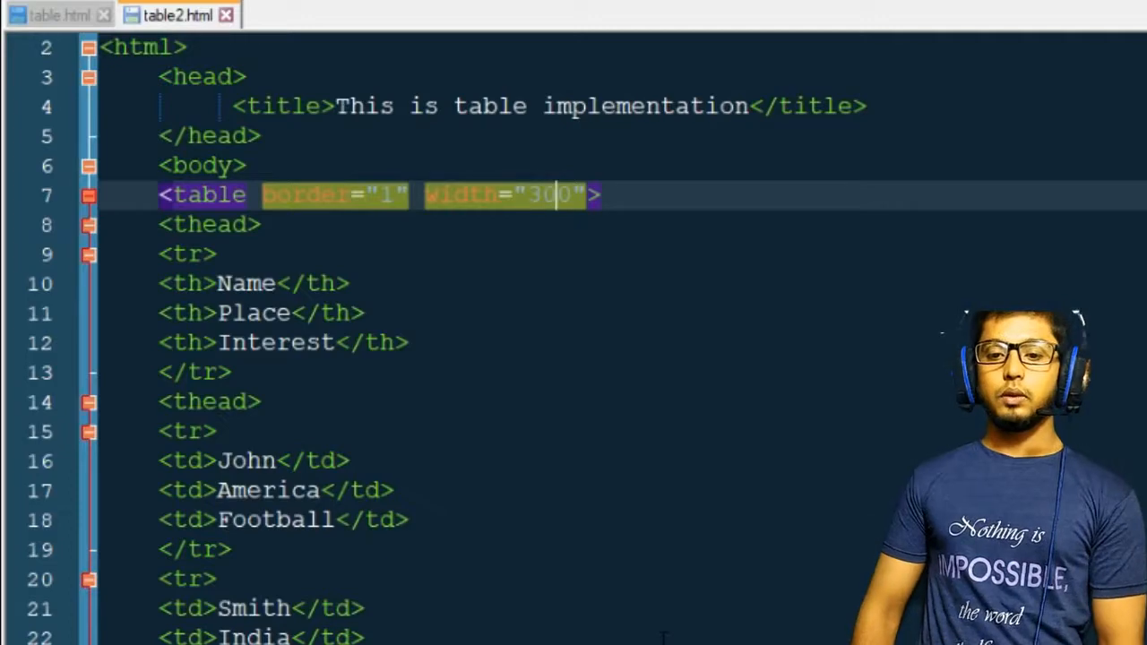
pyautogui.write('his')
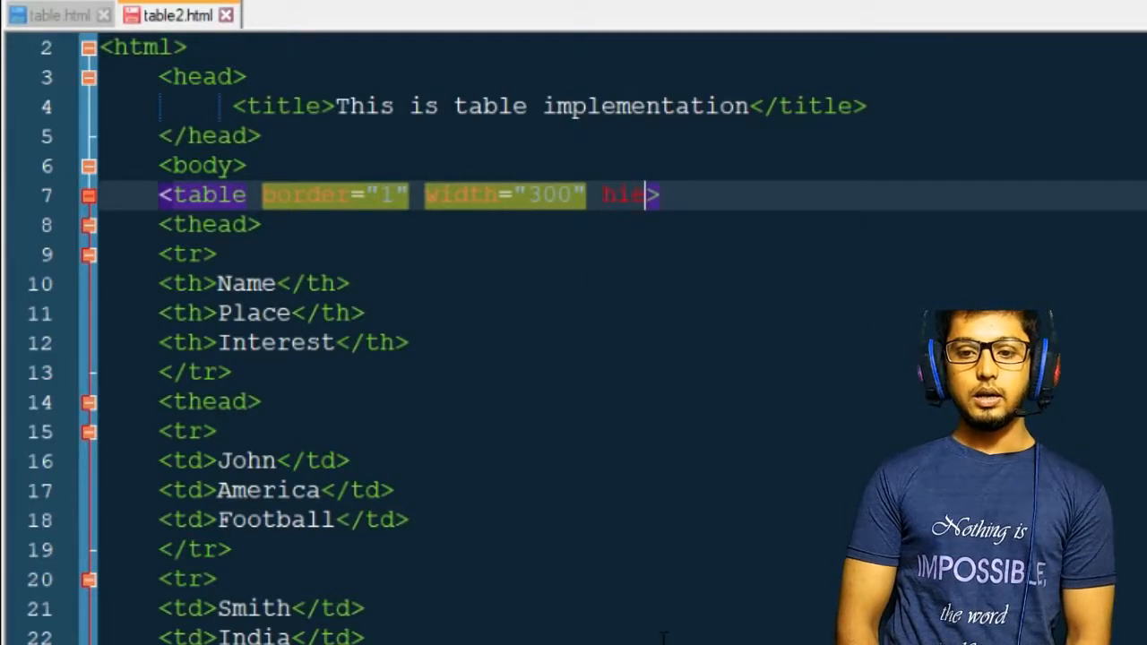
pyautogui.write('ght=')
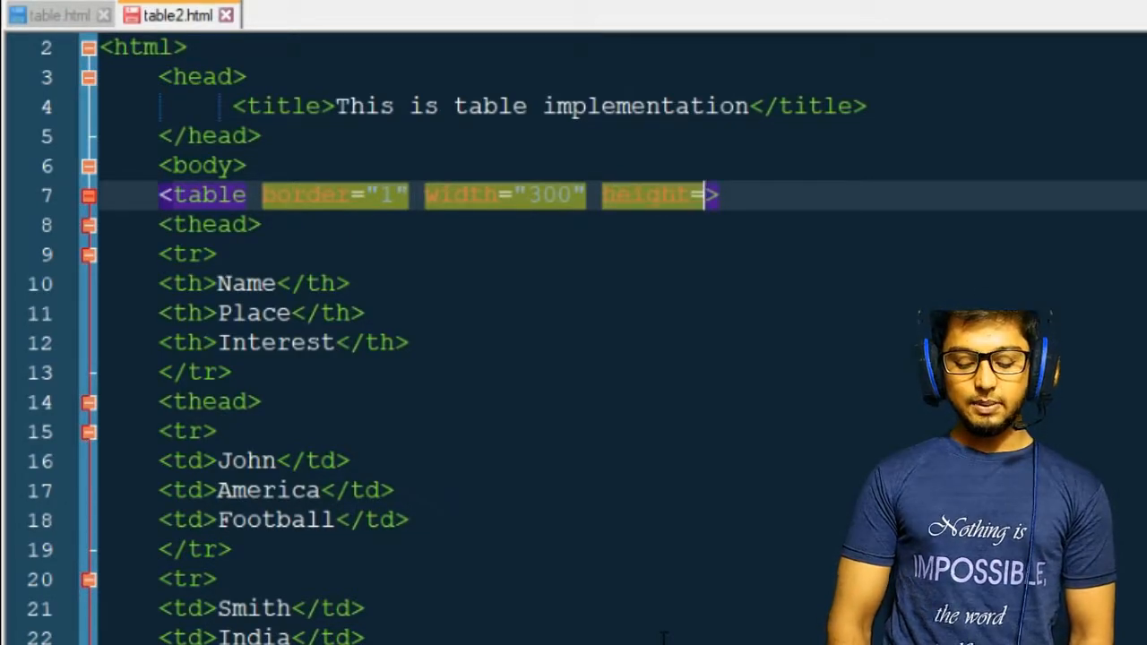
pyautogui.write('300"')
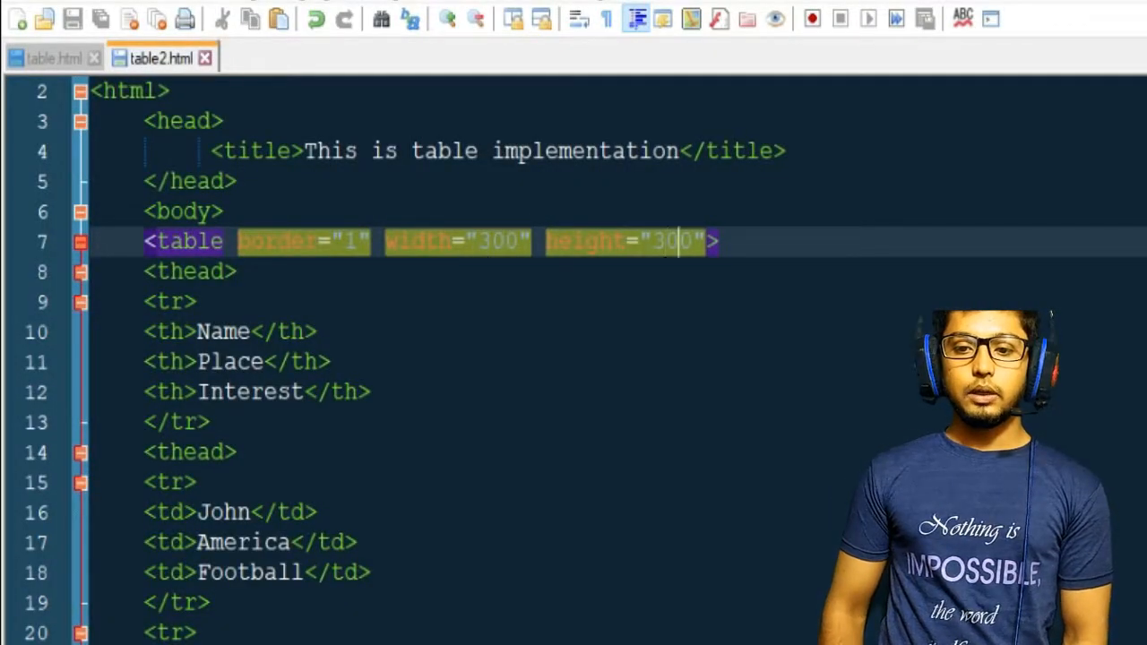
# - Add an inline style setting the table's margin to 5em auto
pyautogui.write('style=')
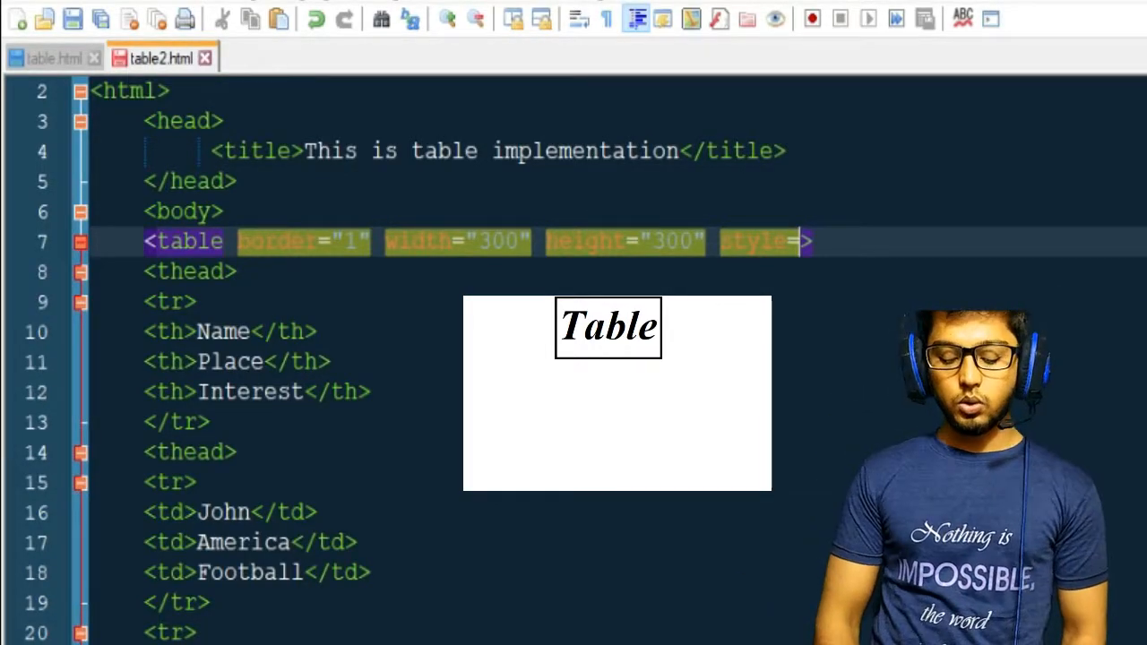
pyautogui.write('margin')
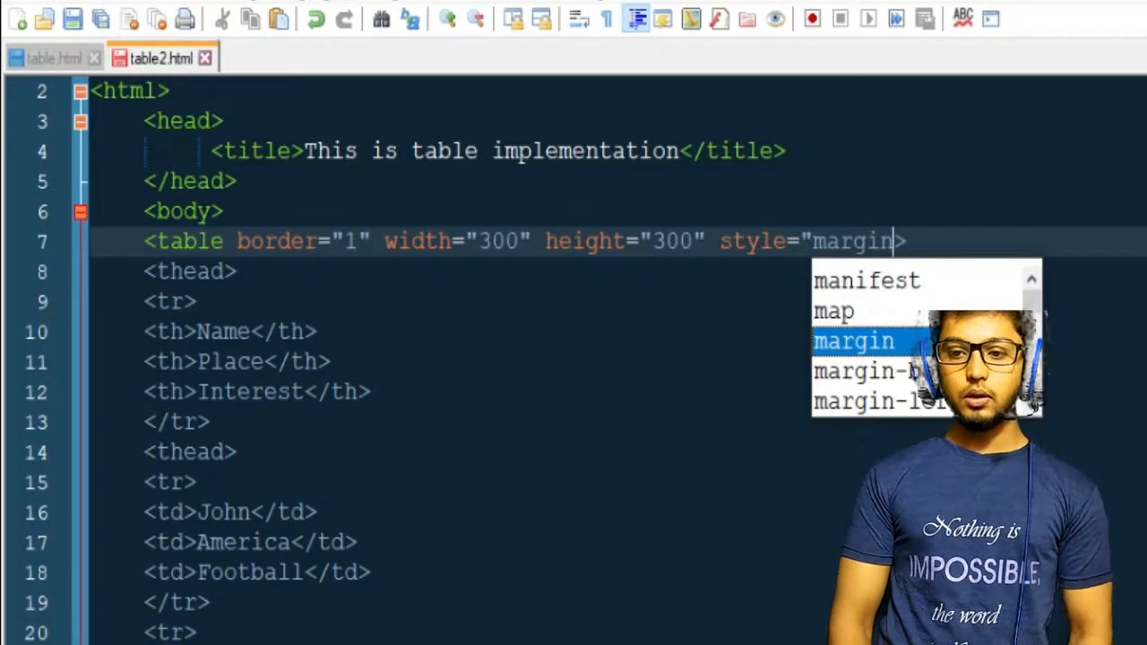
pyautogui.write(':au')
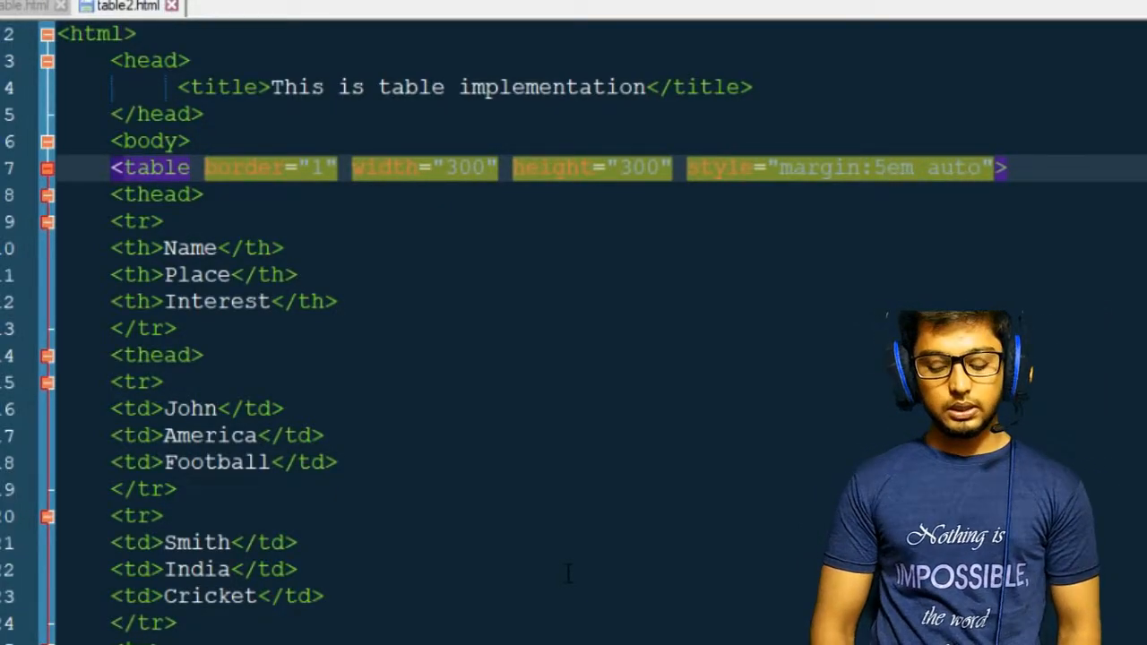
# - Append a margin-left:600px declaration after margin 5em auto, check it in Firefox, then rework it toward margin-top 300px
pyautogui.write(';')
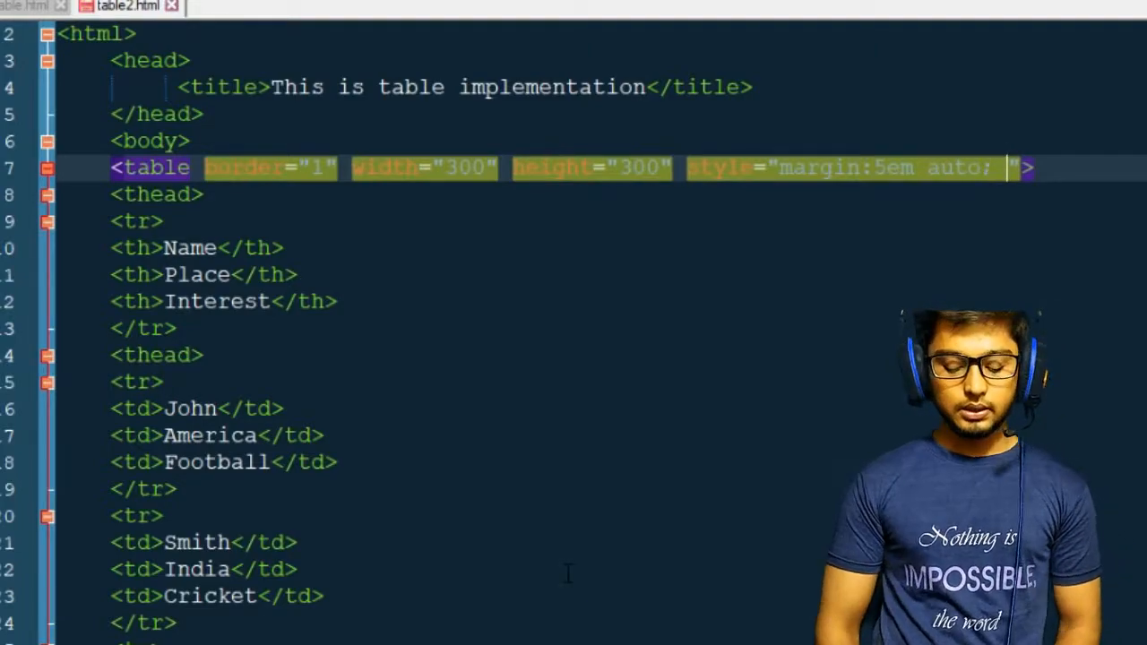
pyautogui.write('margin-left:600')
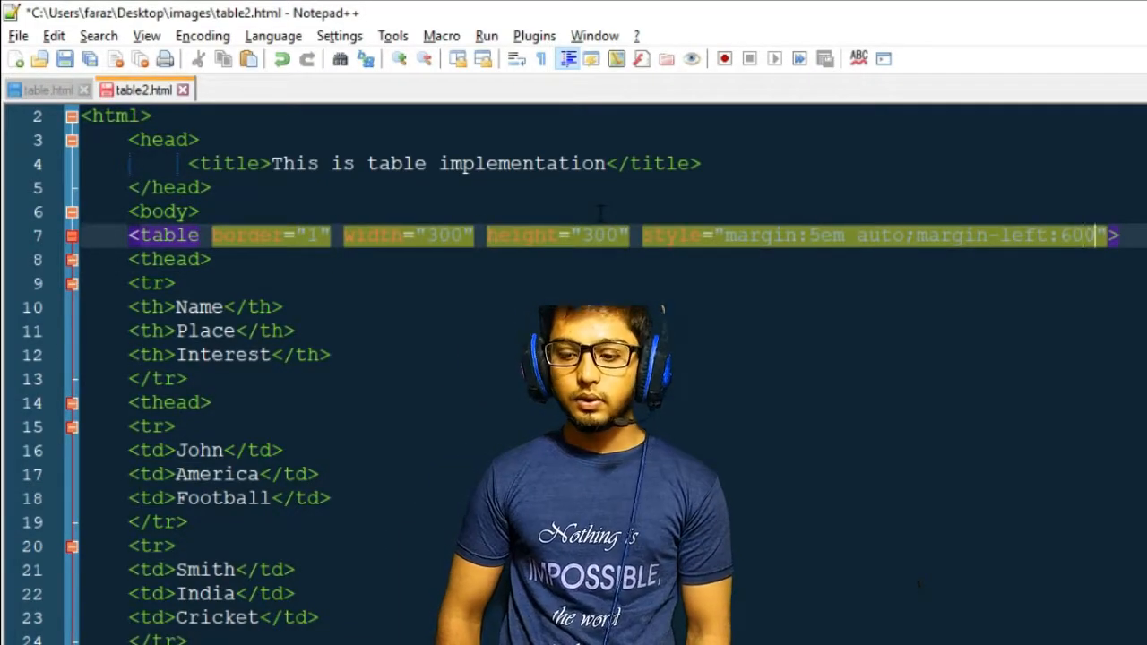
pyautogui.press('alt+tab')
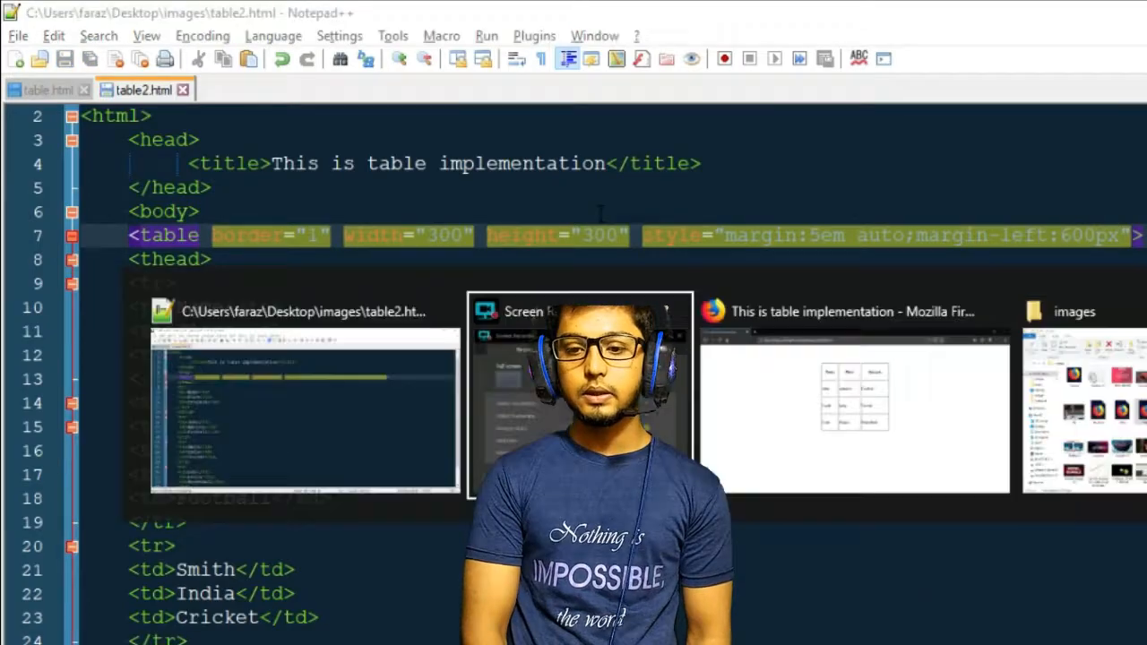
pyautogui.click(853, 311)
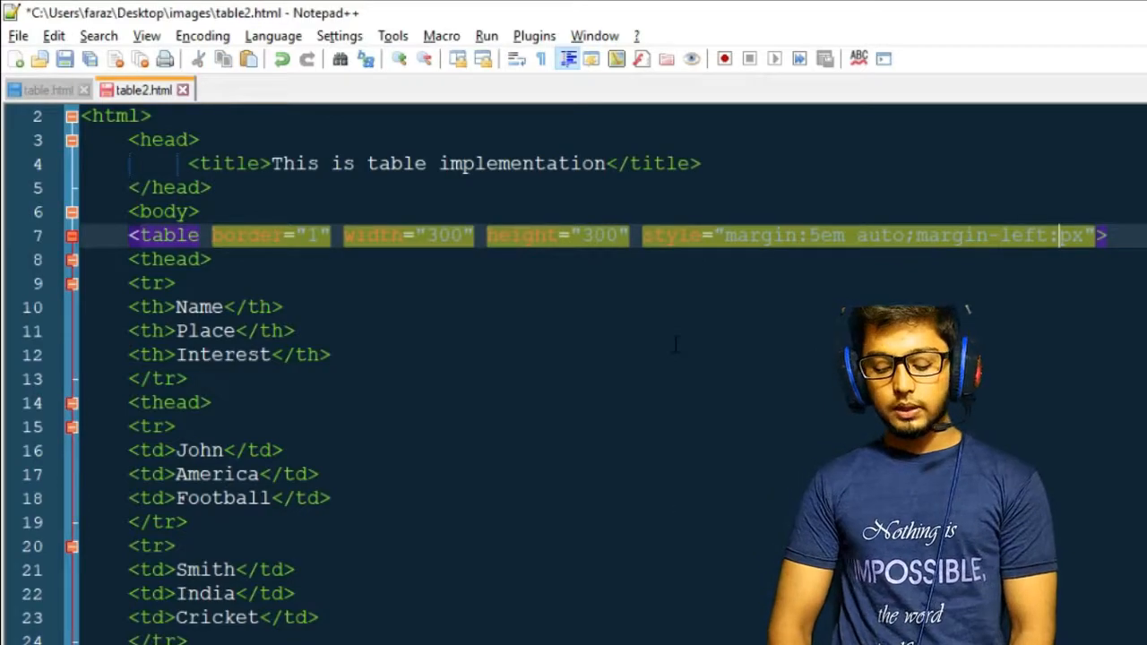
pyautogui.write('600')
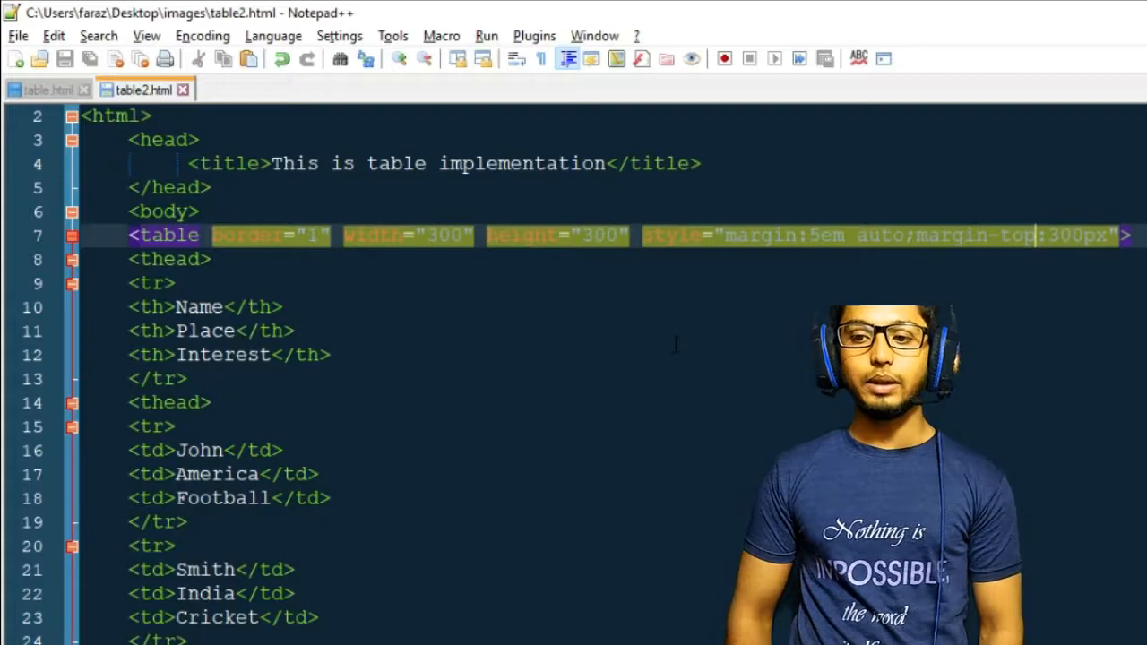
pyautogui.write('b')
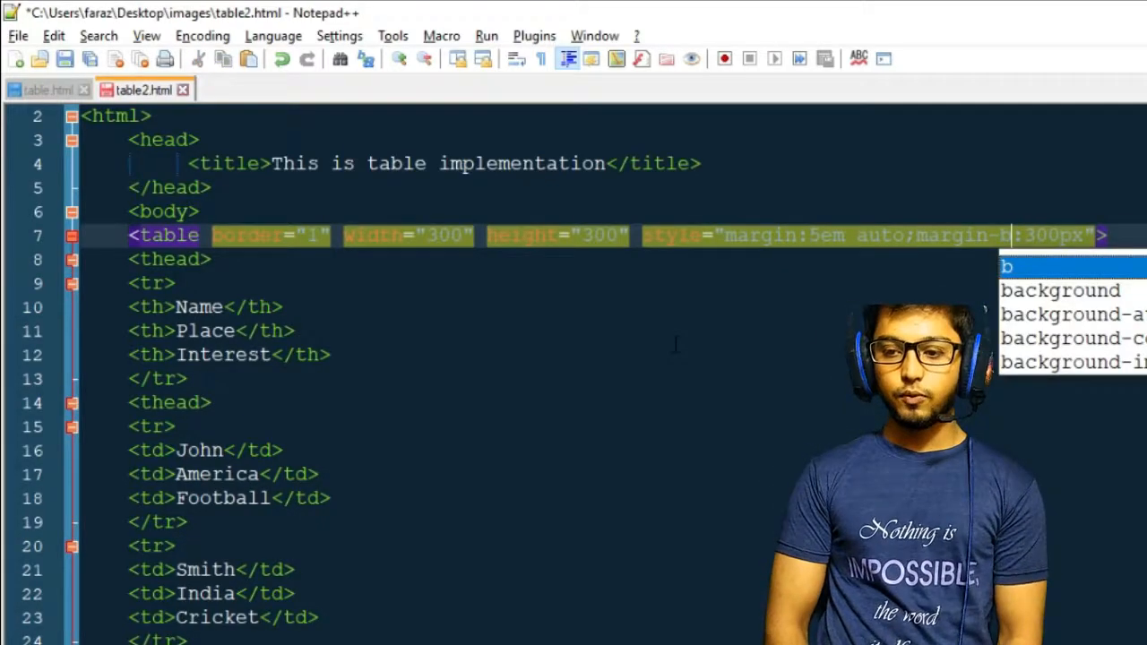